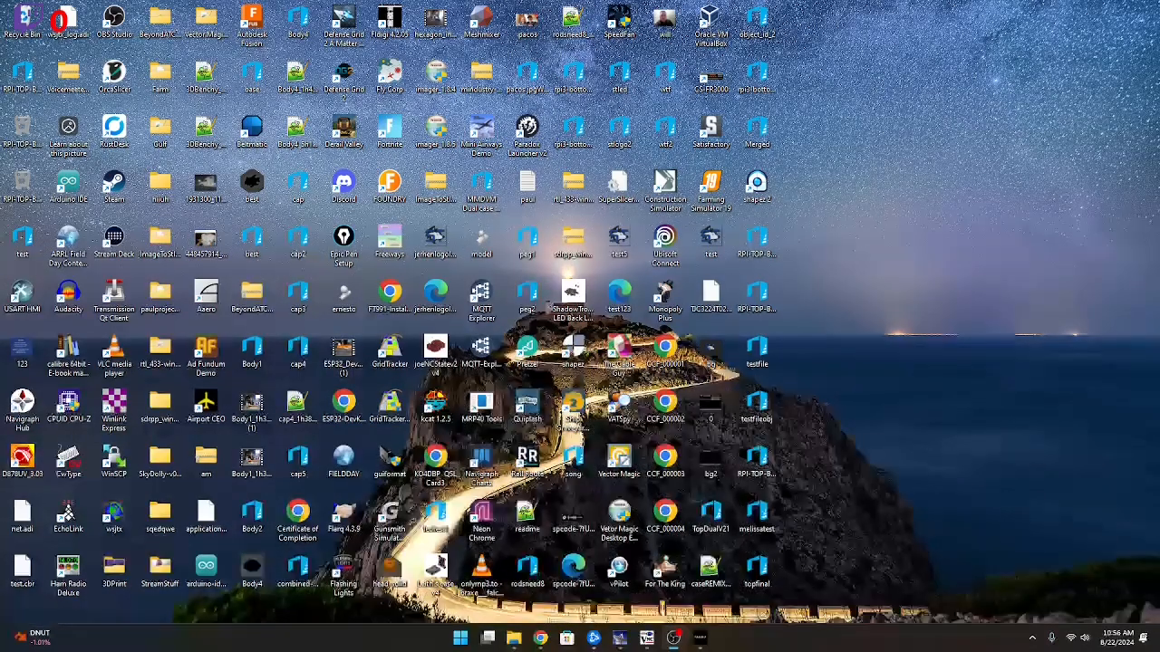
Step: Review the manual's program-switch and USB cable steps on page 10, then go to Yaesu.com
click(540, 638)
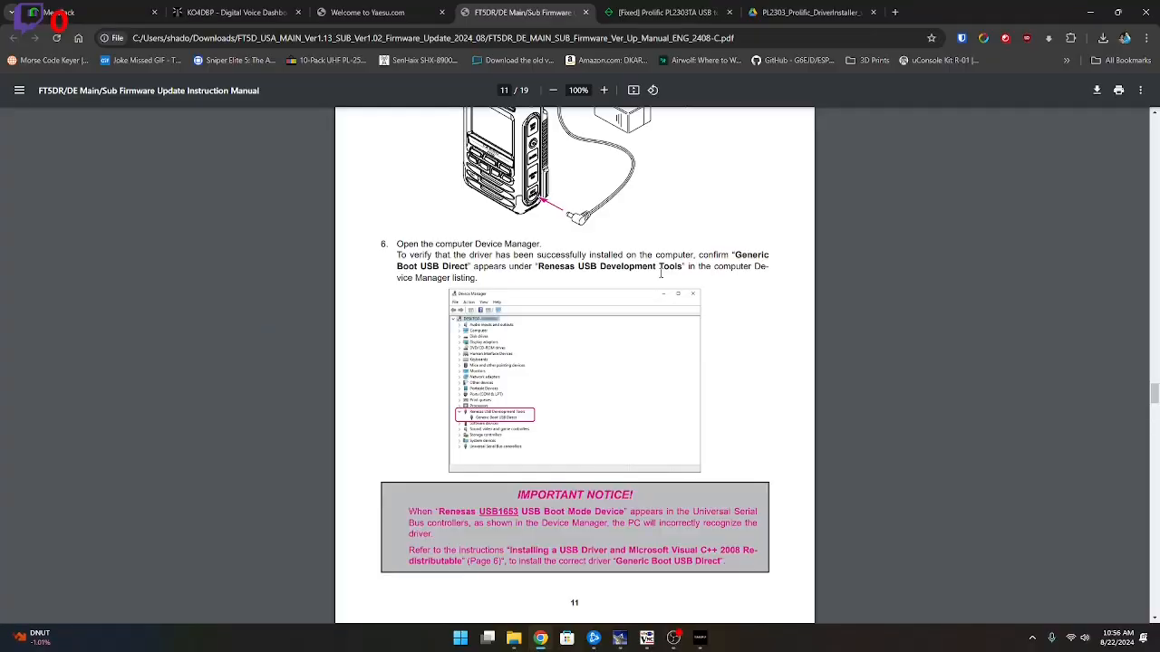
scroll(up, 3)
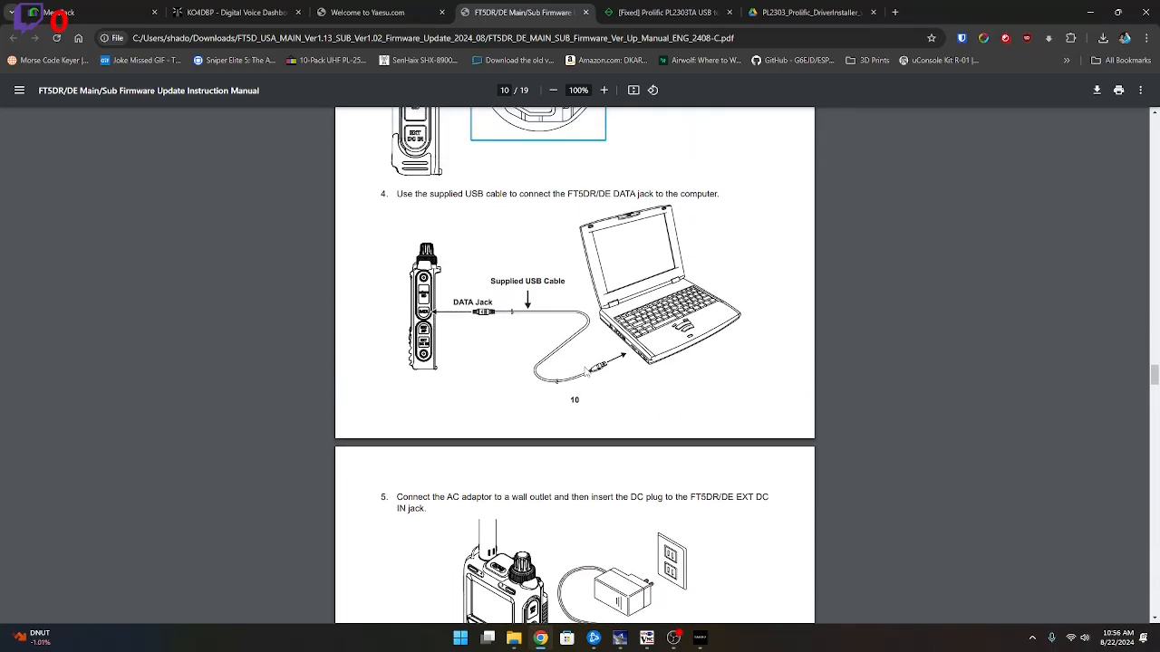
mouse_move(580, 345)
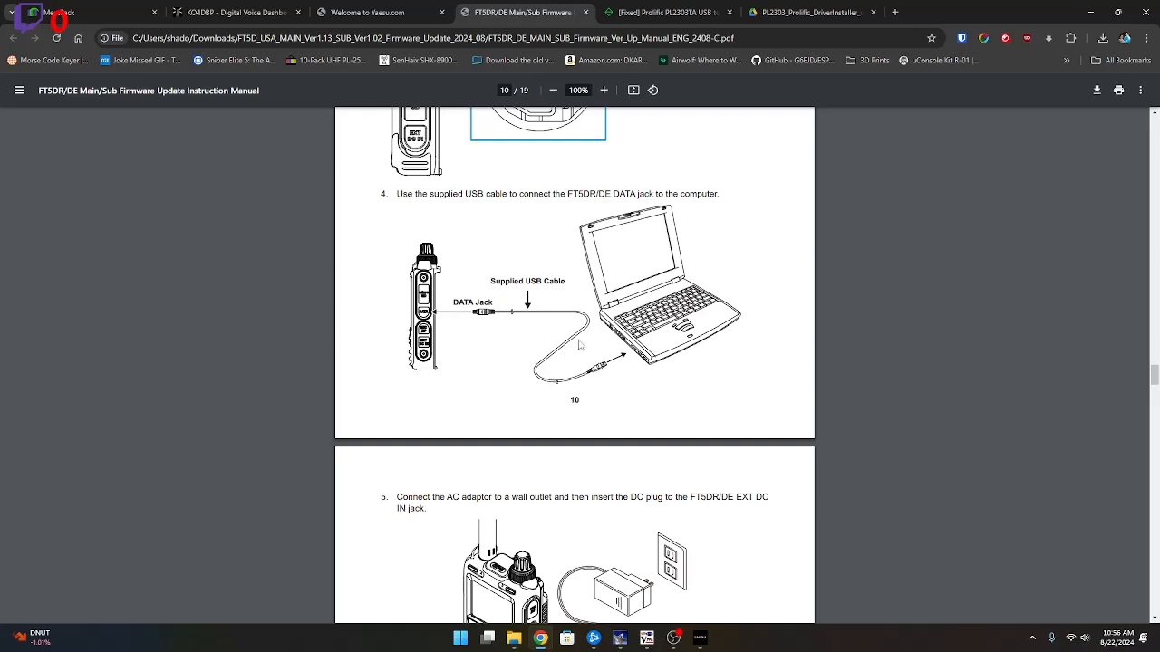
mouse_move(519, 322)
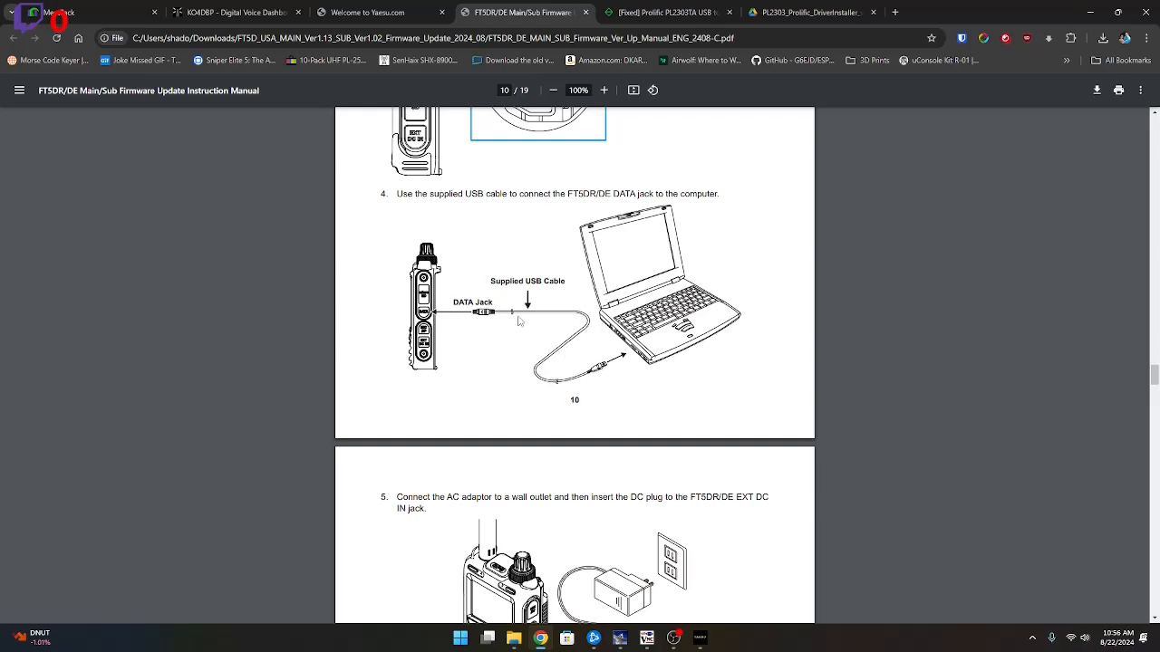
mouse_move(518, 325)
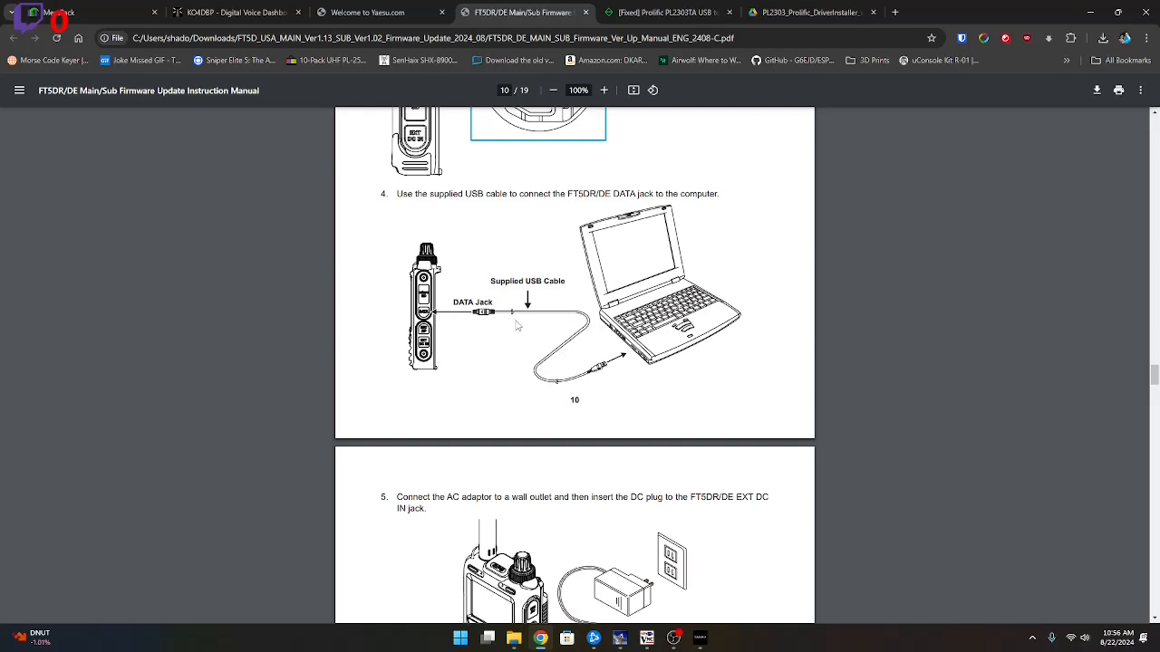
scroll(up, 3)
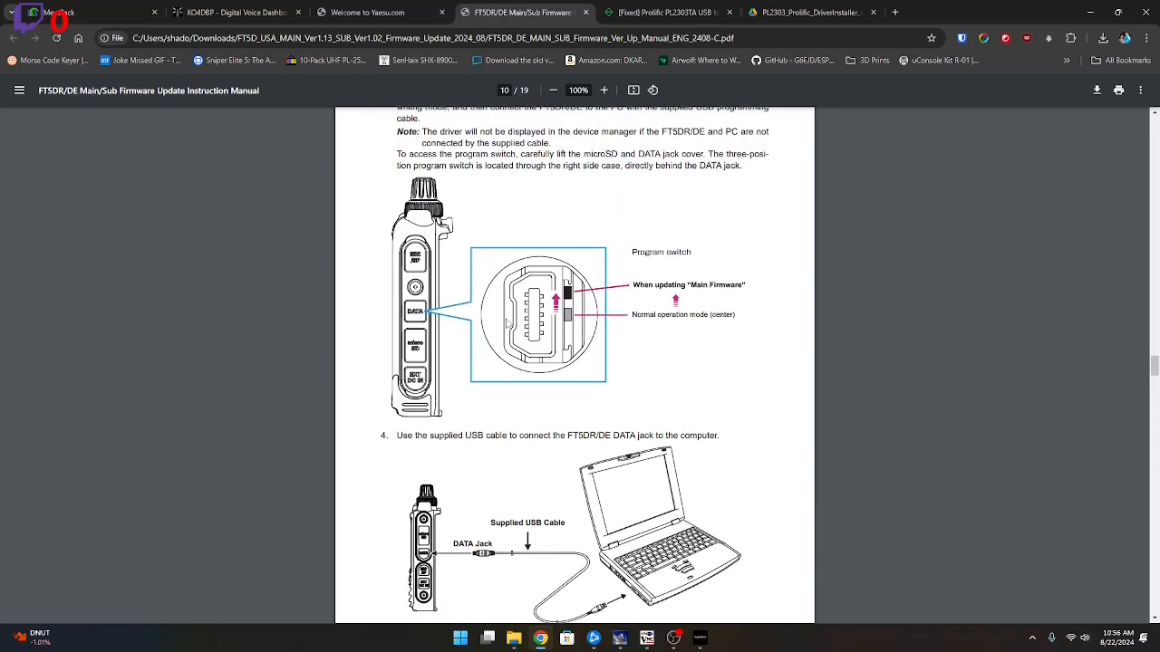
click(372, 12)
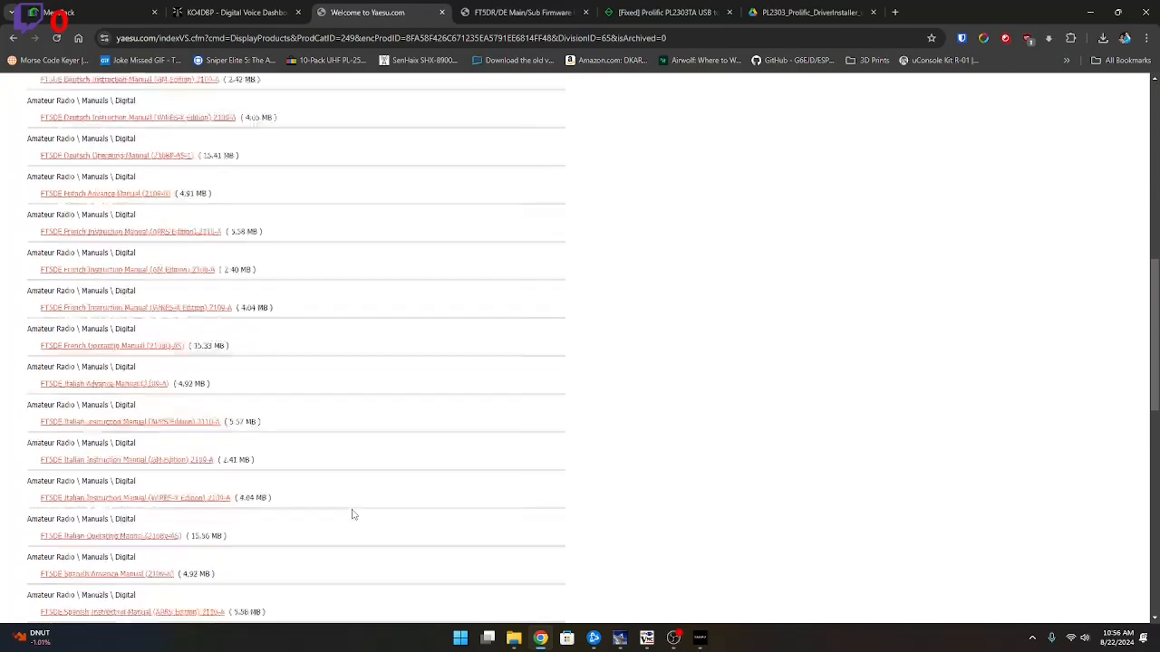
Step: Scroll the FT5DR/DE downloads to the Software section with the main 1.13/sub 1.02 package
scroll(down, 3)
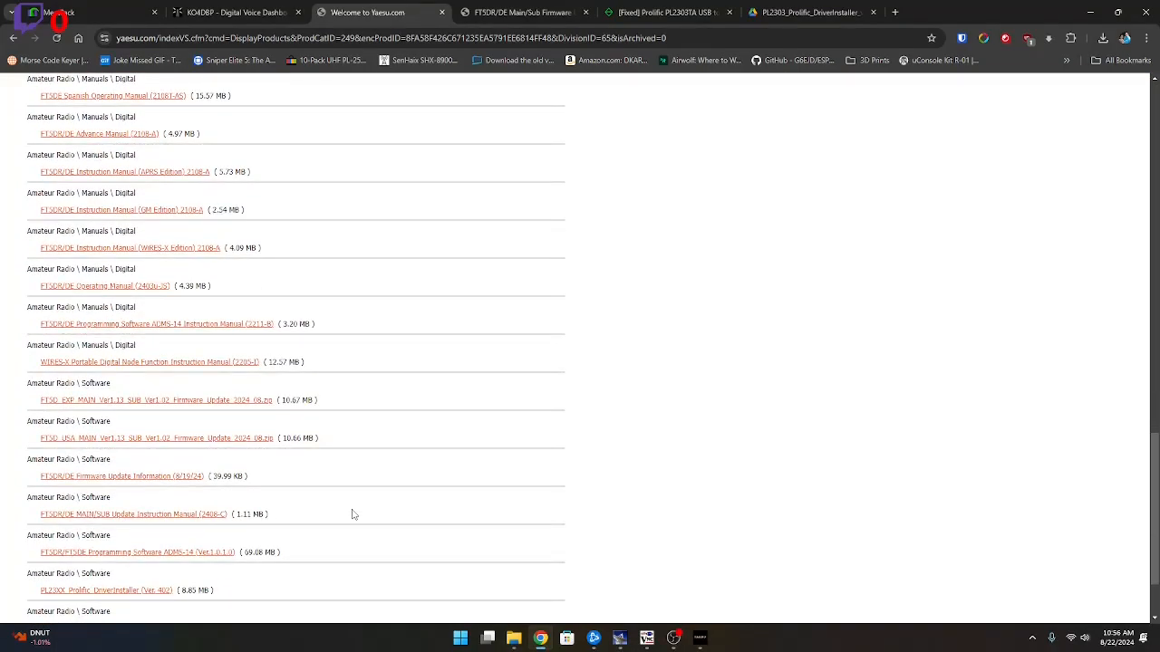
scroll(down, 3)
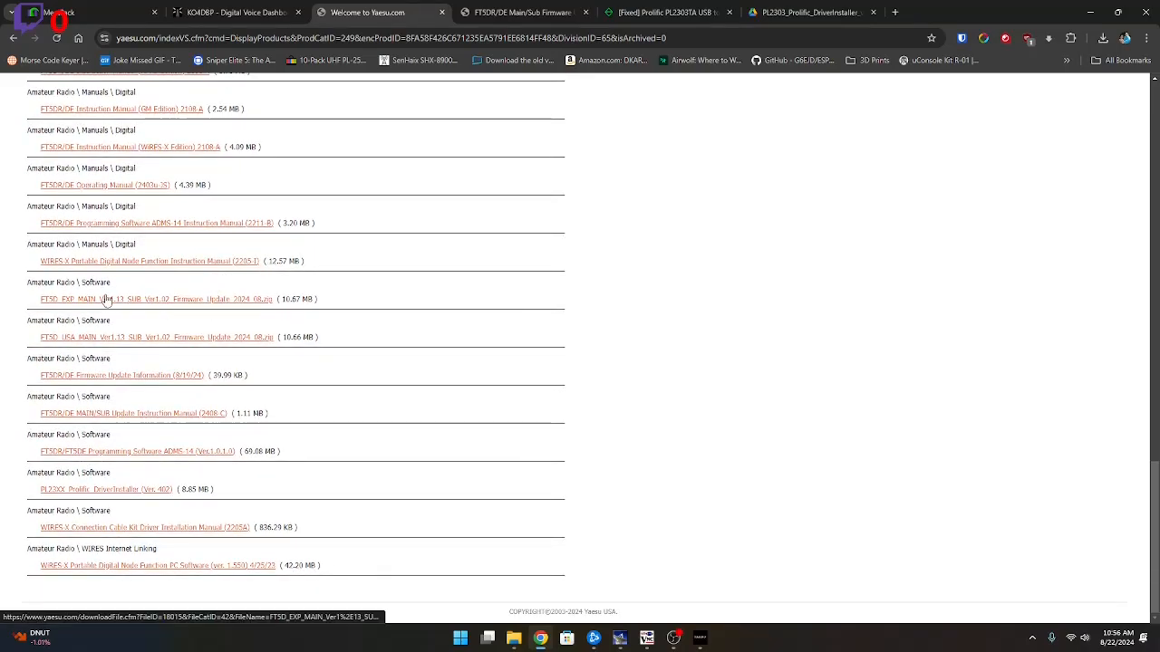
mouse_move(145, 311)
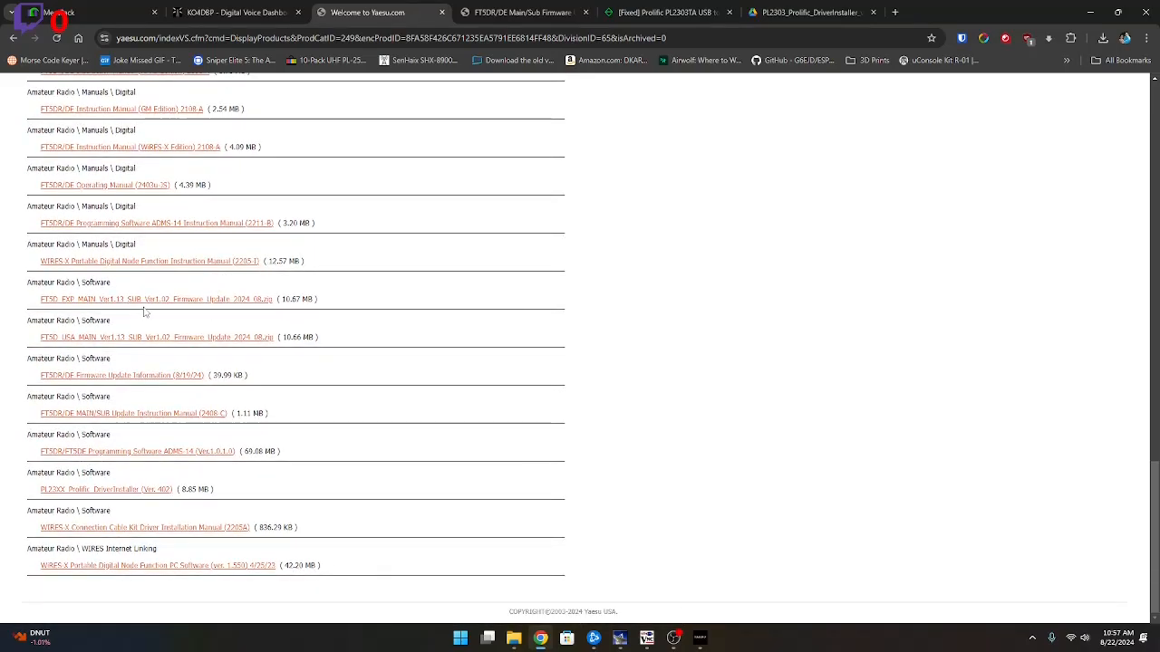
mouse_move(115, 396)
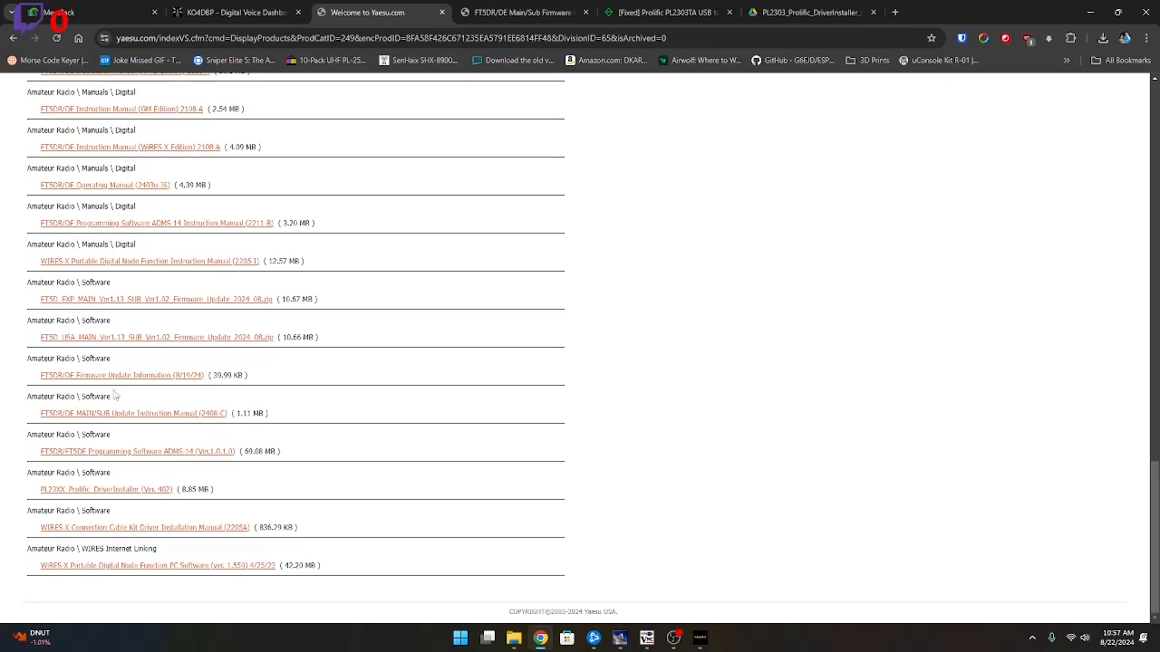
mouse_move(242, 353)
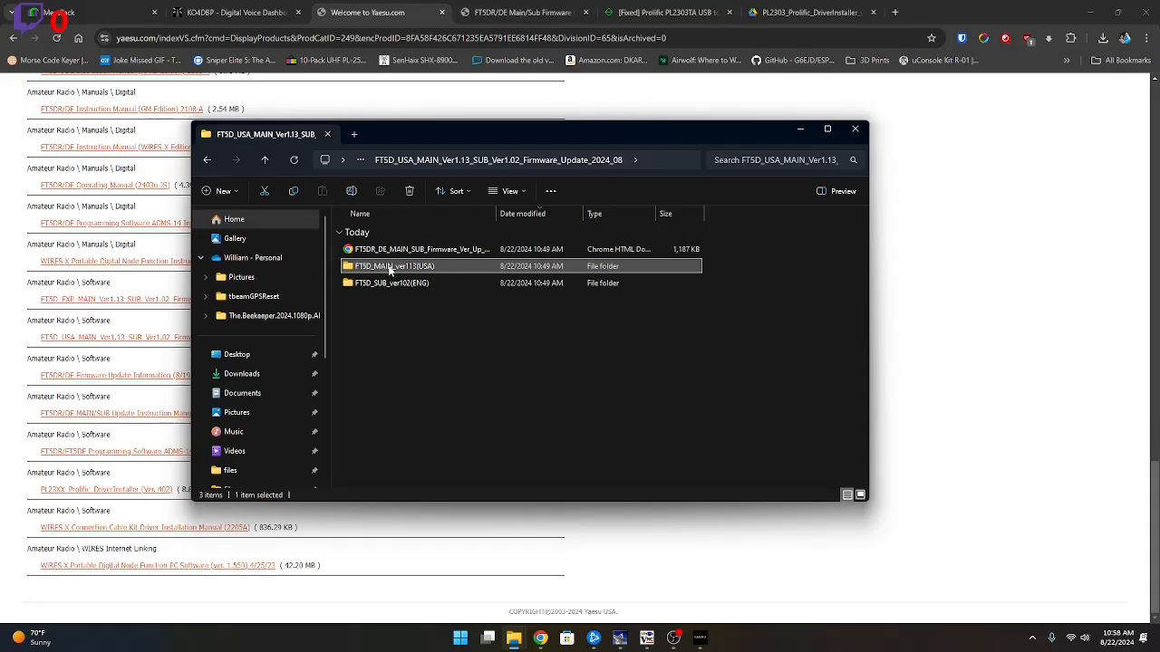
Step: Run the FT5D_MAIN_ver113(USA) updater from its folder, showing model FT5DR(MAIN), type USA
double_click(393, 266)
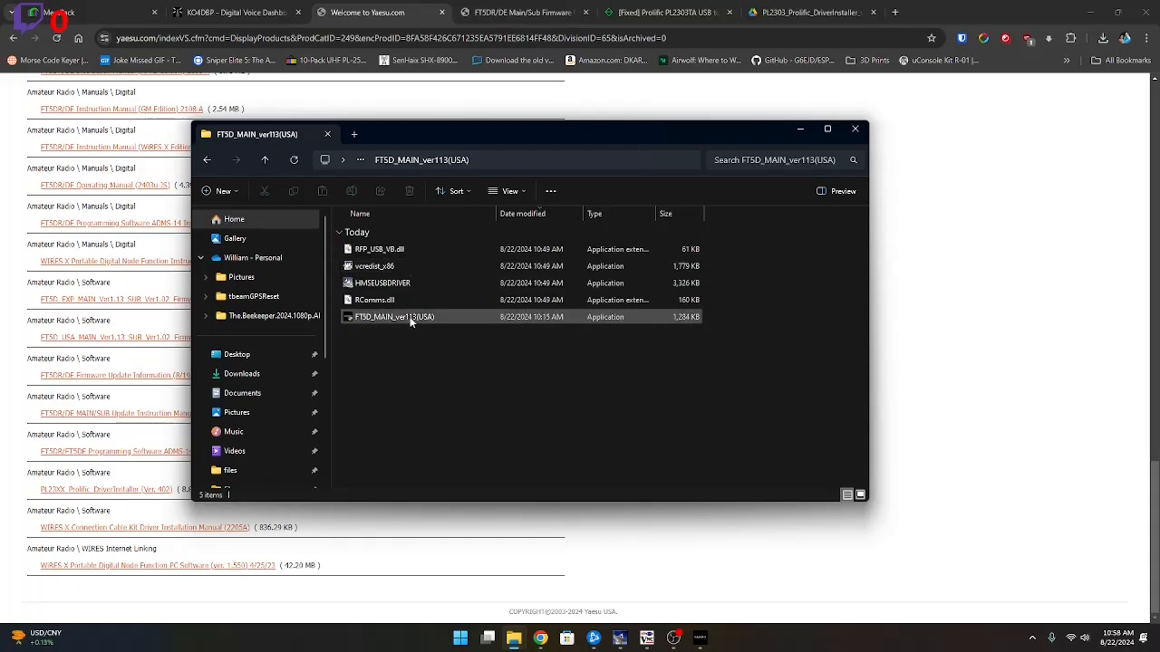
mouse_move(403, 321)
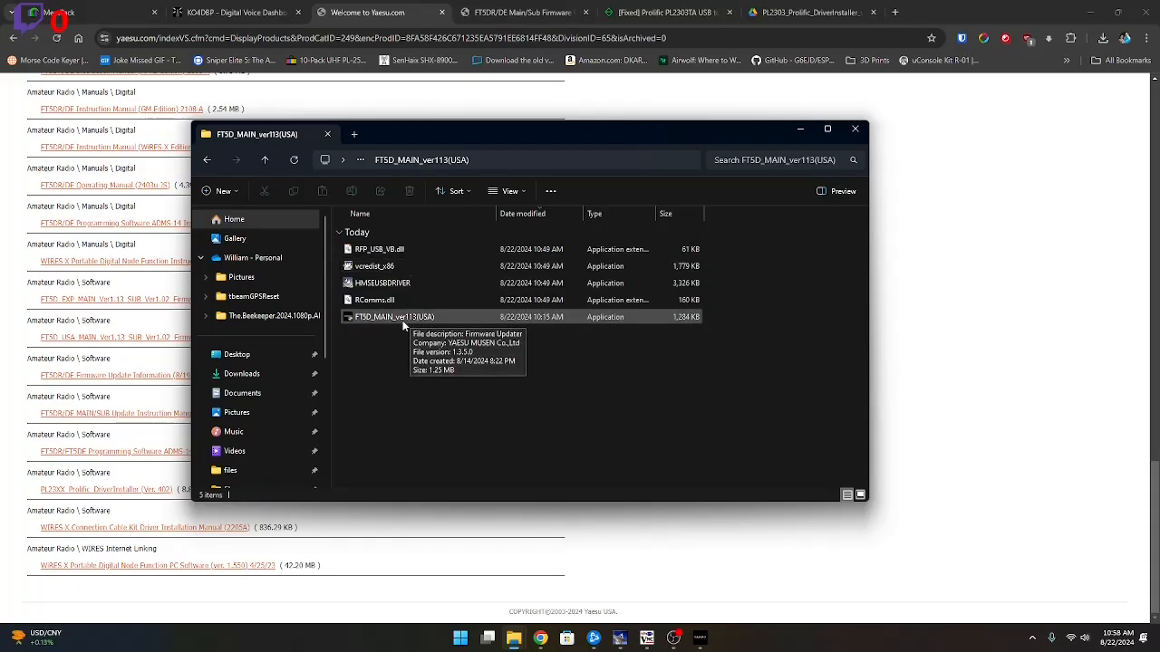
double_click(393, 316)
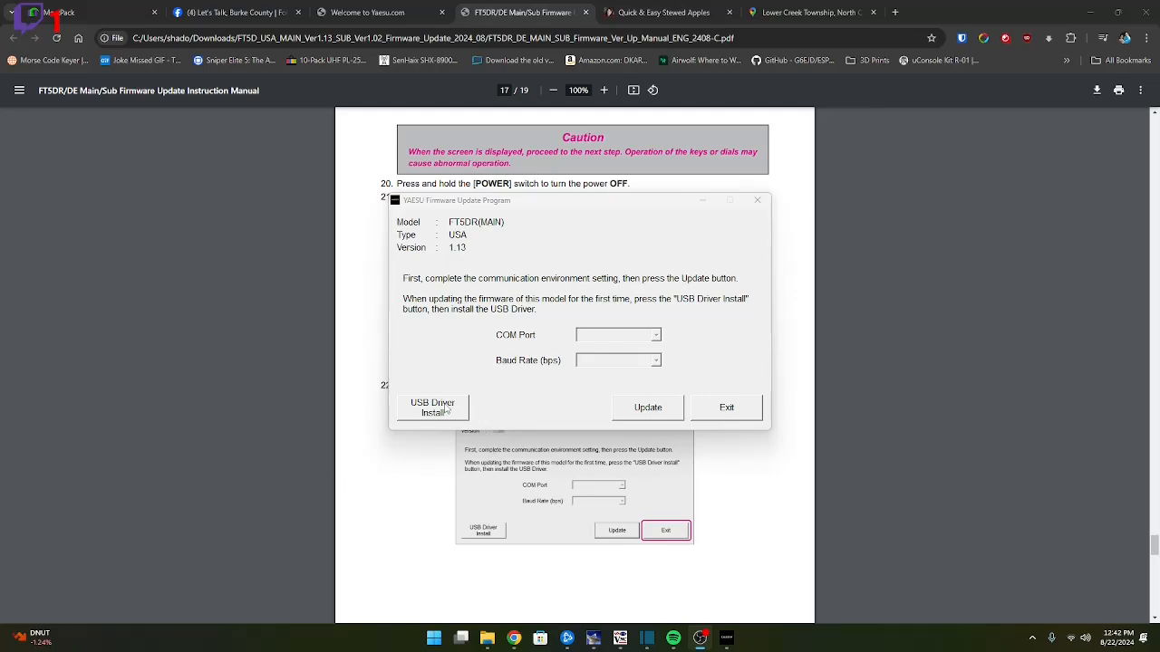
Step: Install the Renesas USB driver through the updater until the prepare-device prompt appears
click(432, 407)
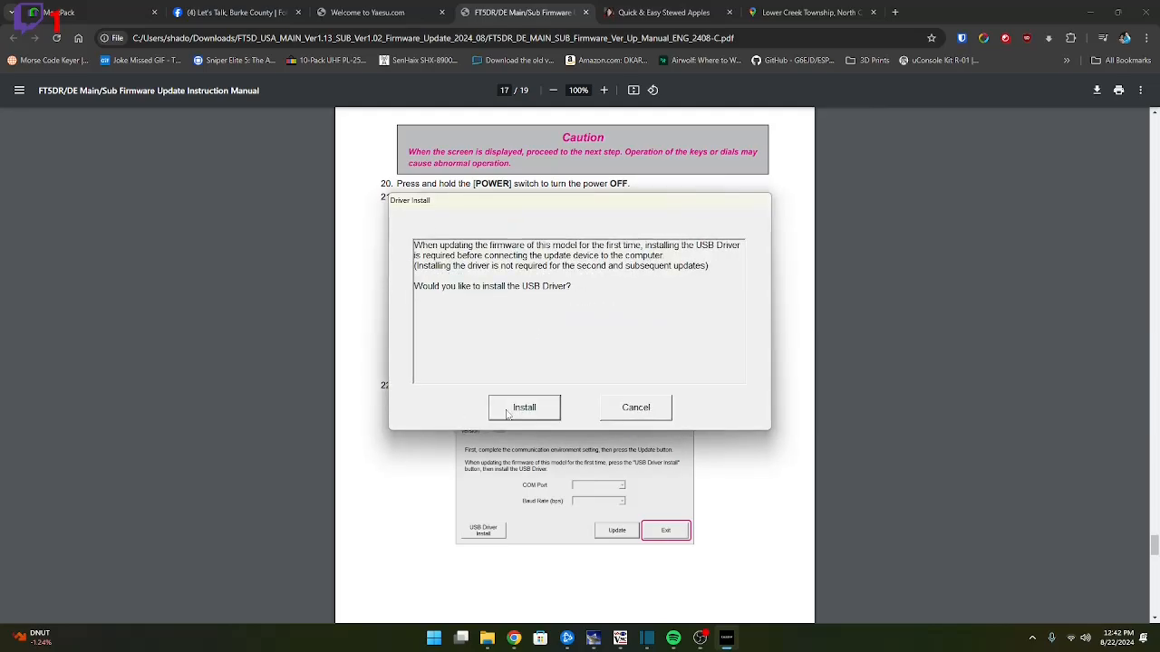
click(524, 407)
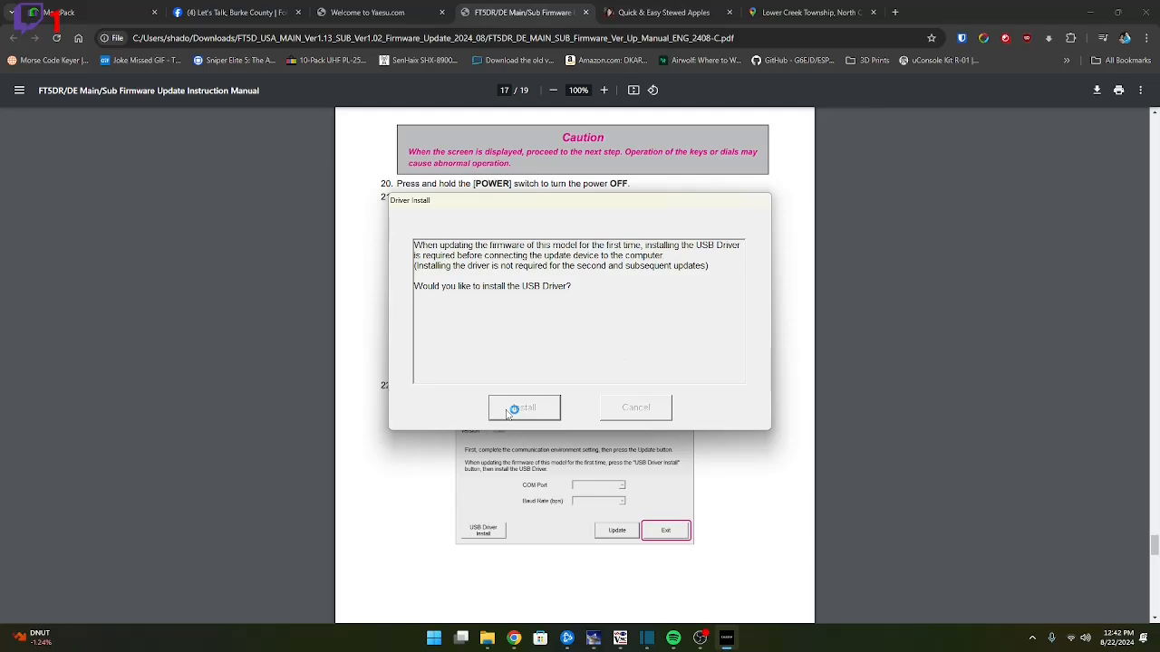
click(524, 408)
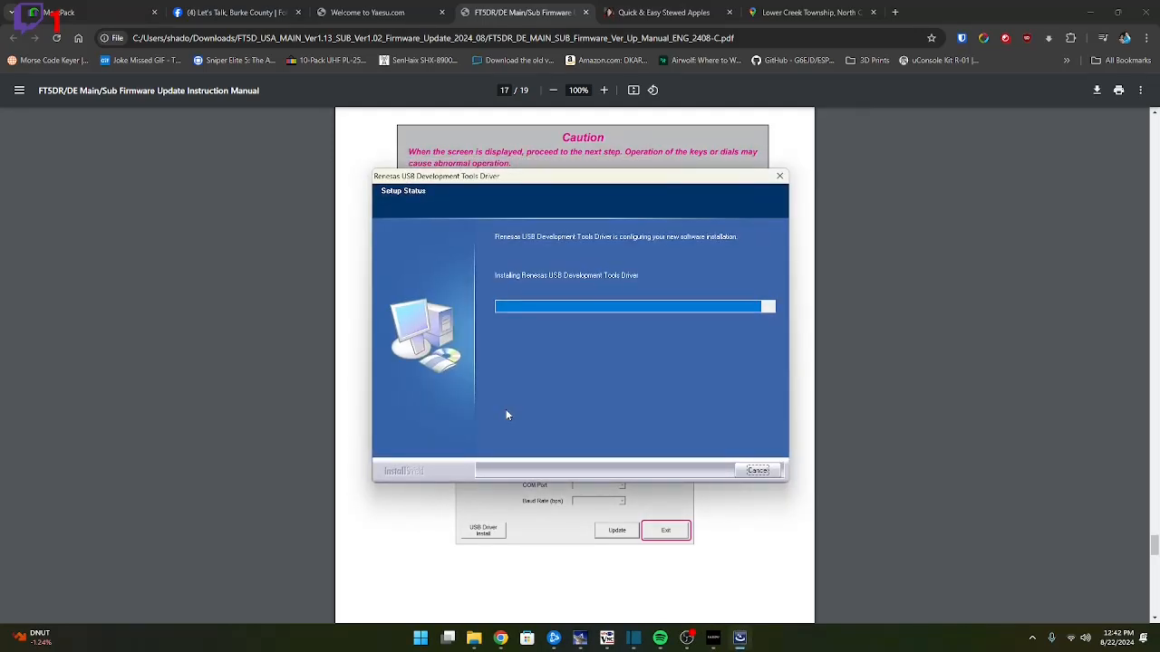
mouse_move(478, 415)
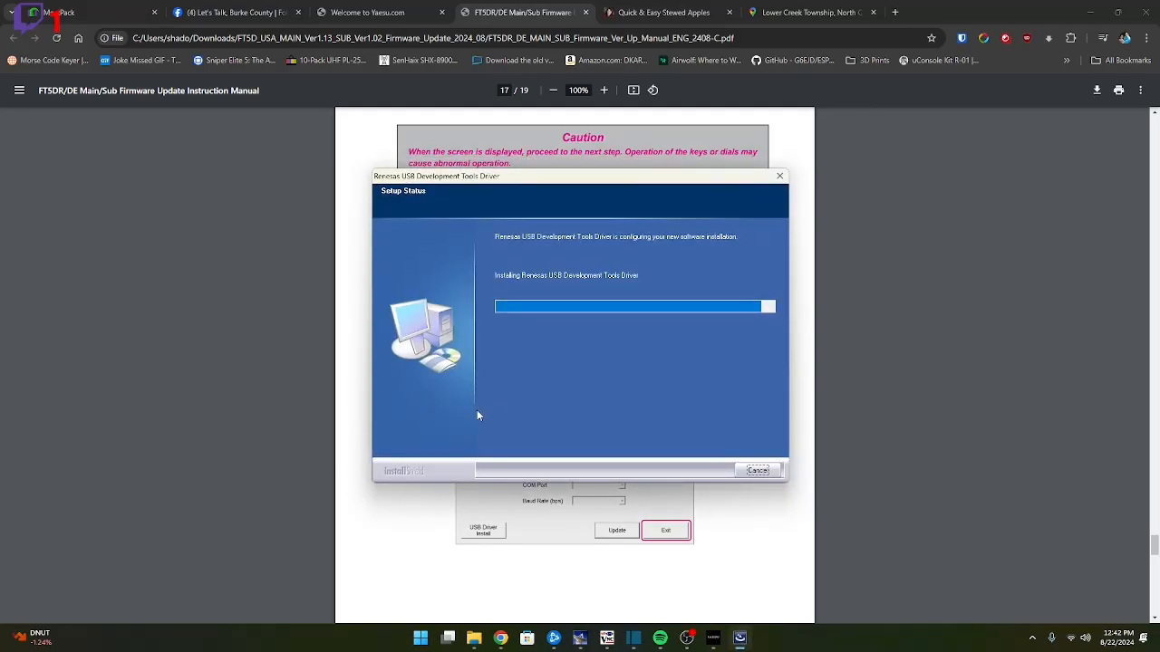
mouse_move(547, 398)
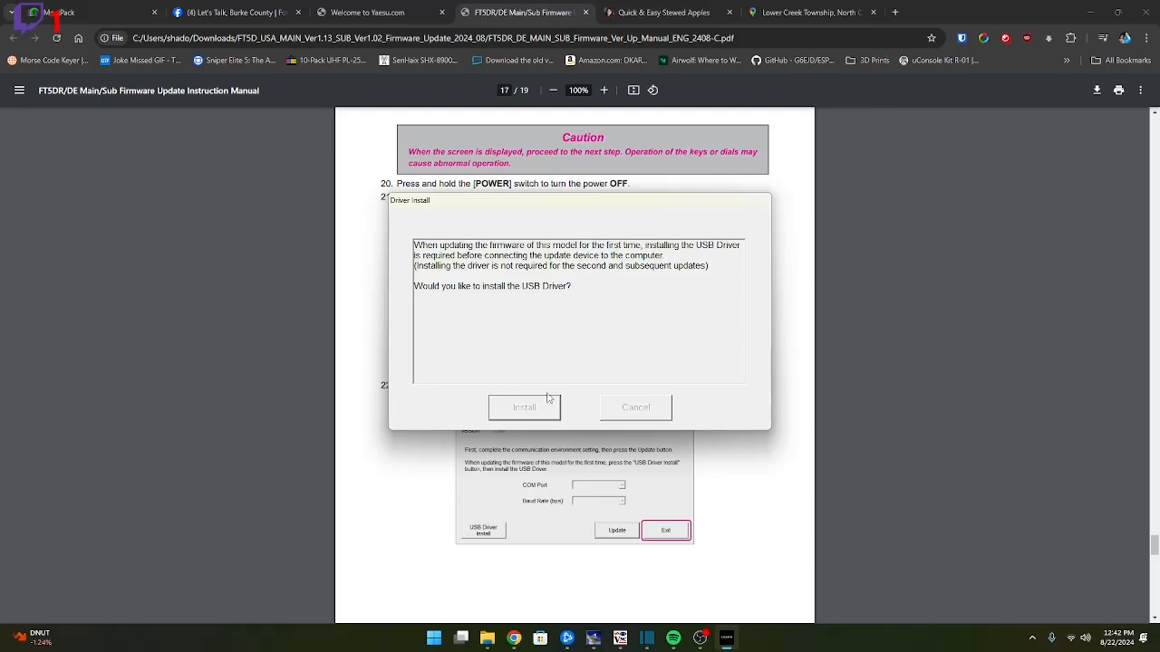
click(524, 406)
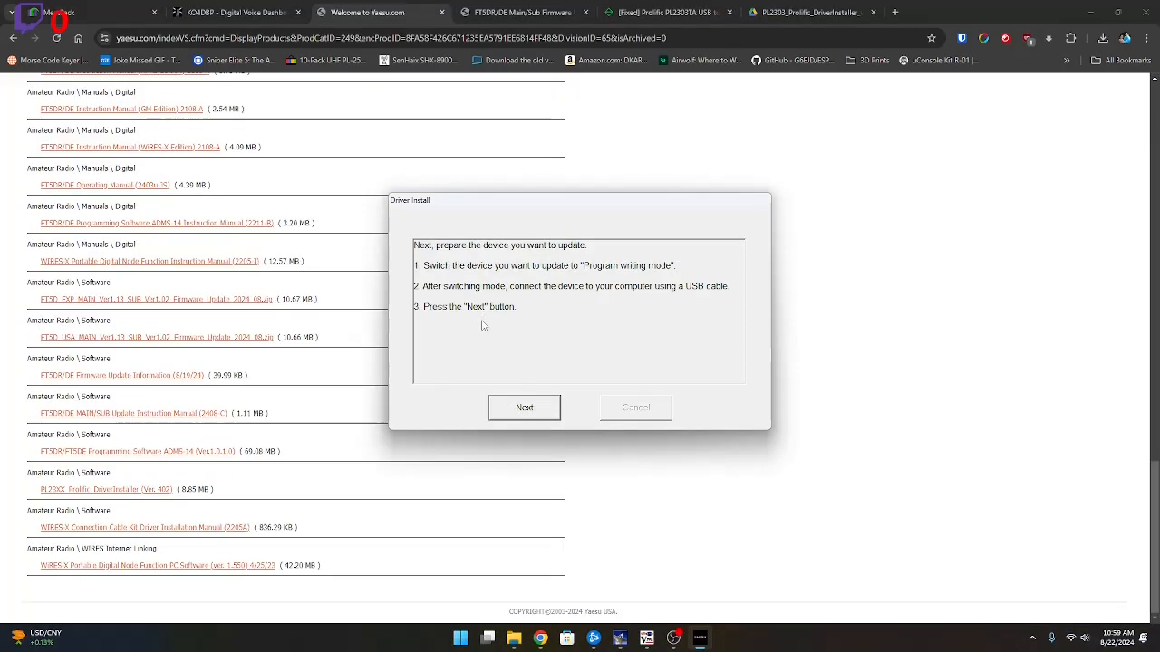
Step: Read the manual from page 10 to page 11's AC adaptor and Device Manager steps
click(524, 11)
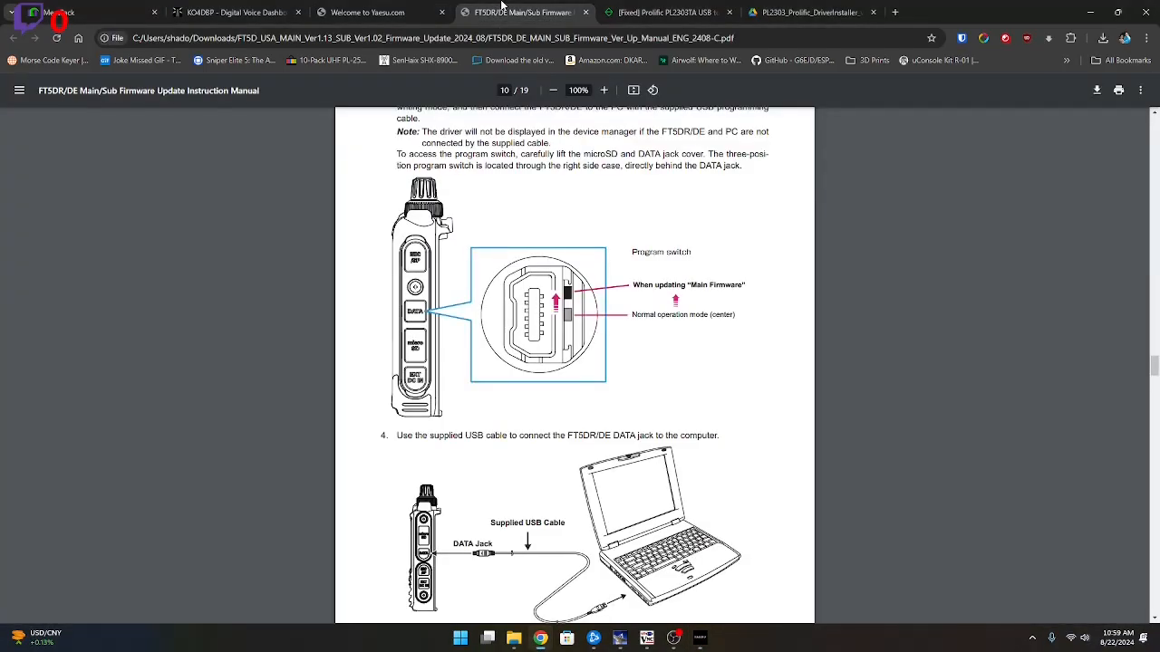
scroll(up, 3)
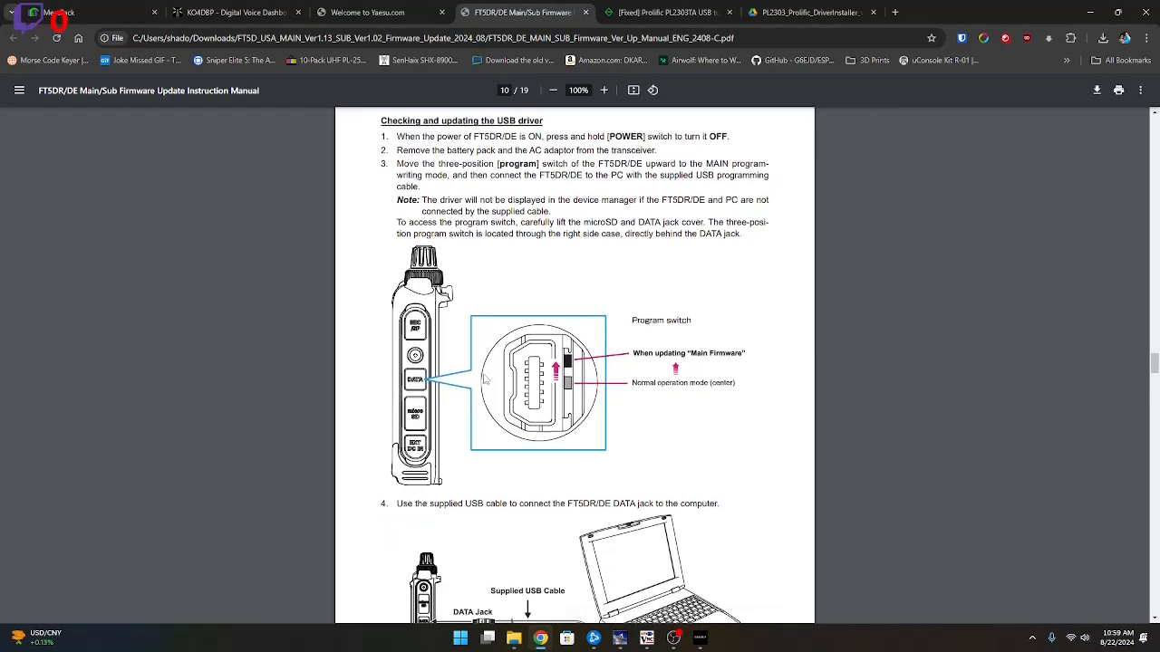
scroll(down, 3)
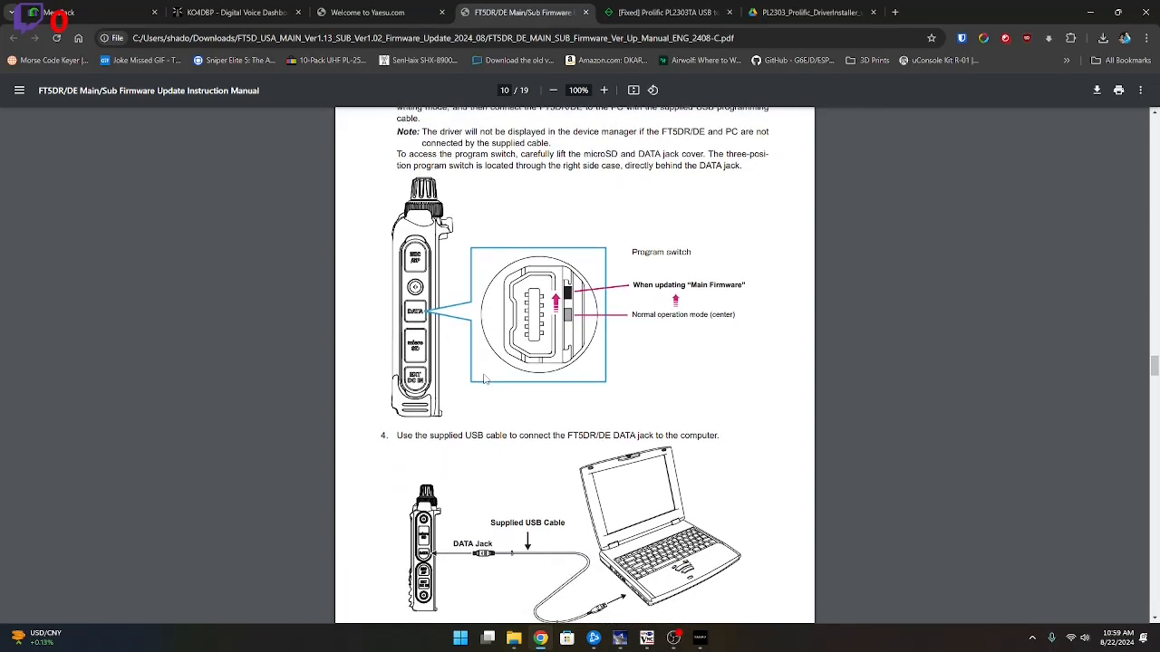
mouse_move(454, 327)
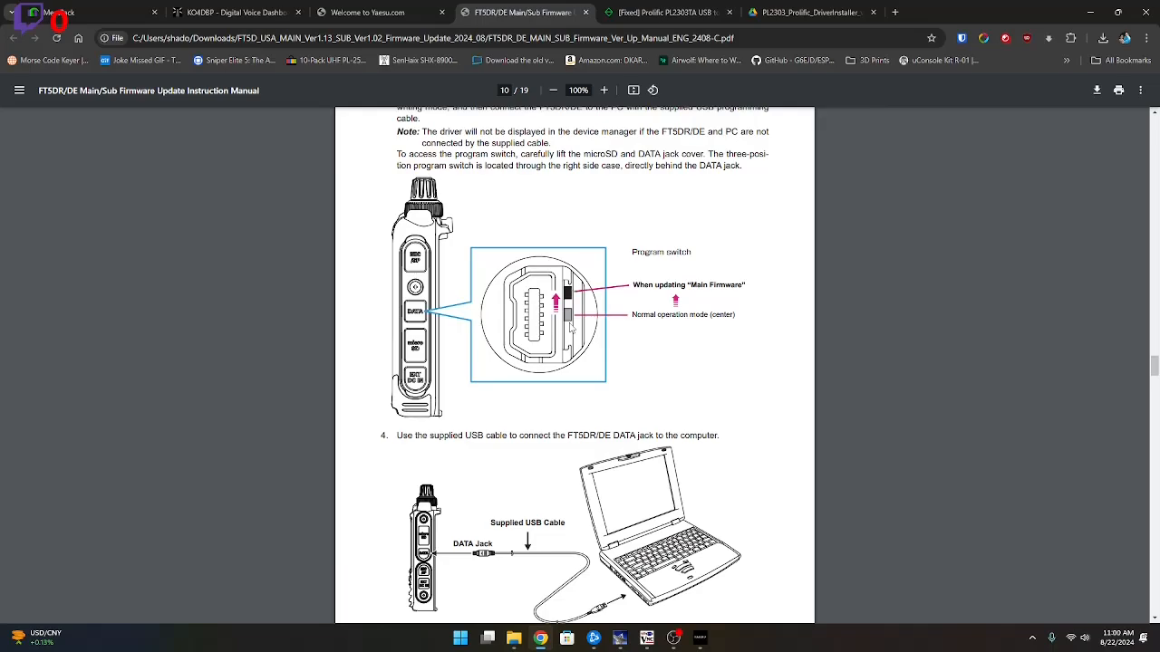
scroll(down, 3)
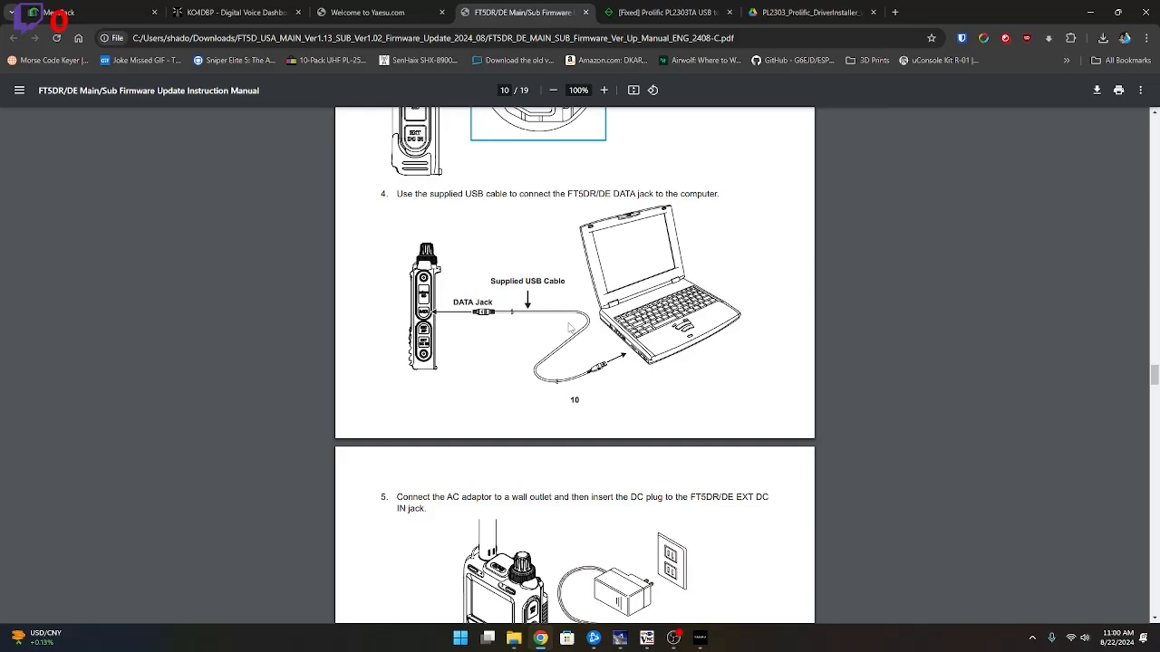
scroll(down, 3)
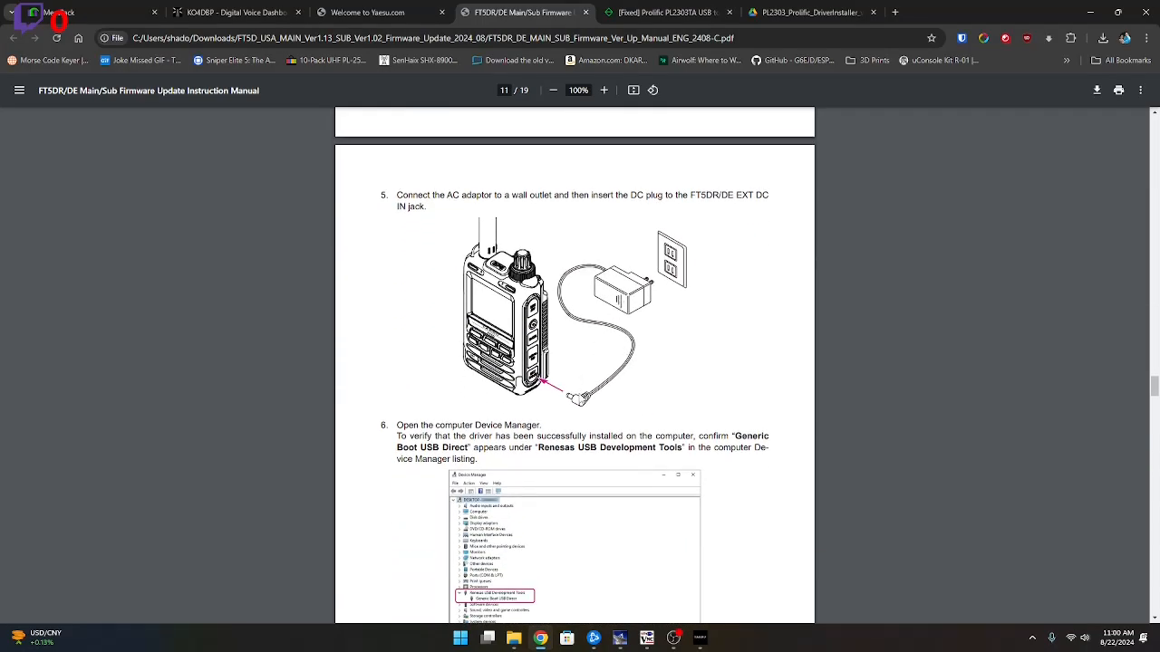
scroll(down, 3)
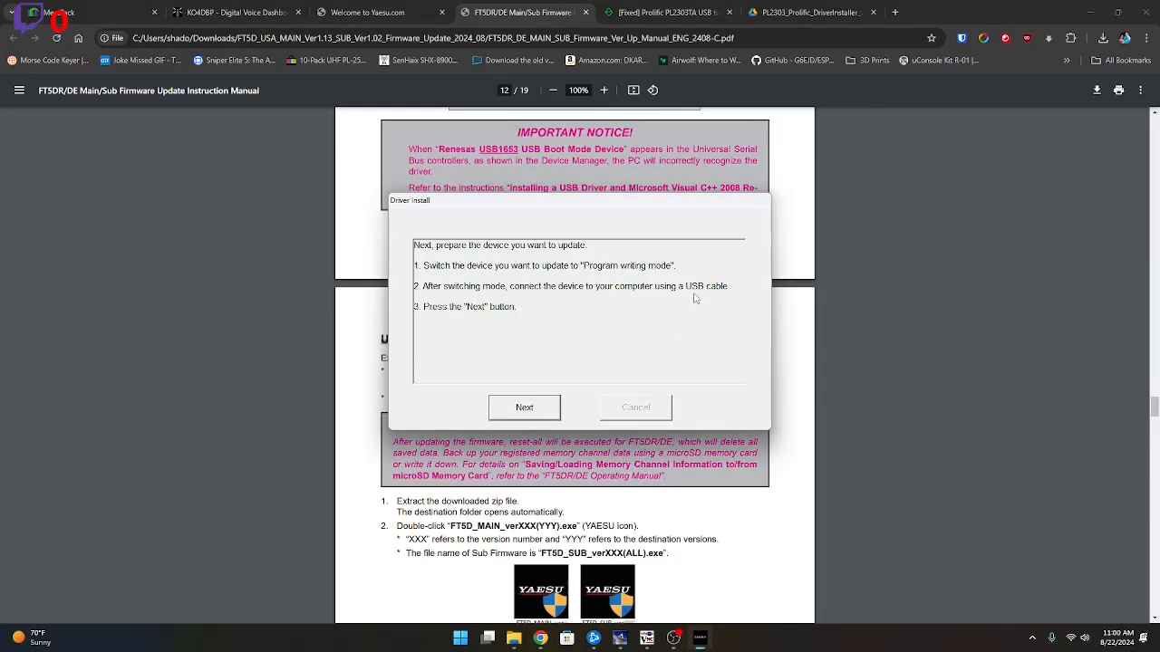
mouse_move(526, 408)
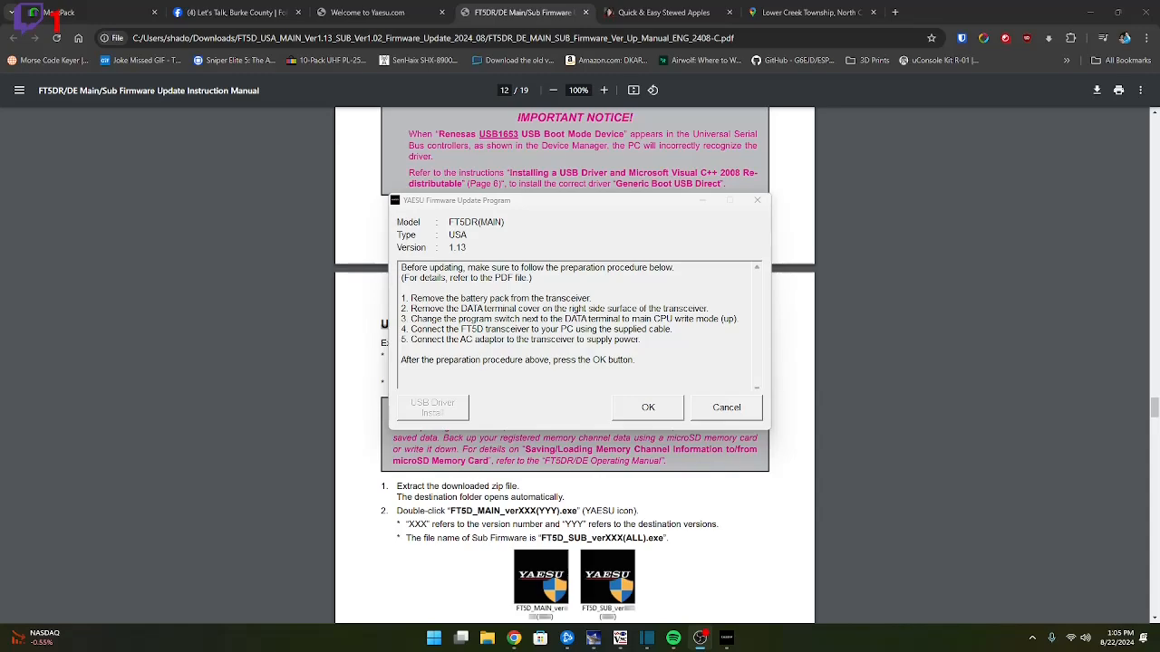
Step: Flash main firmware 1.13 to the detected USB device and acknowledge completion at 100%
click(648, 407)
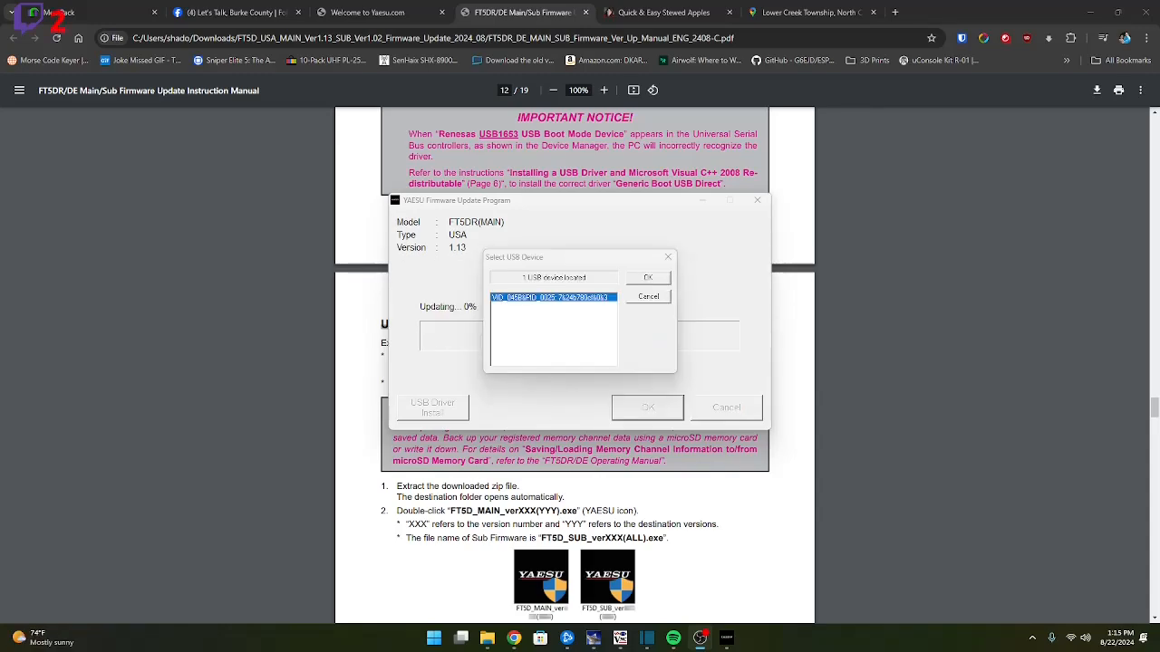
mouse_move(587, 338)
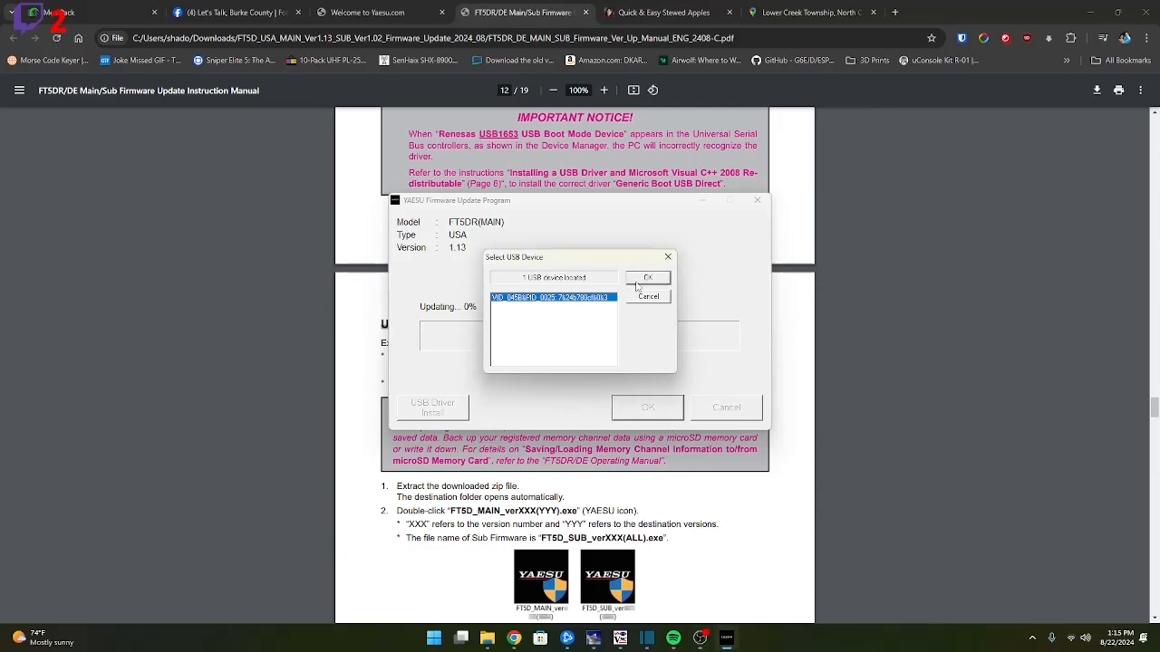
click(647, 277)
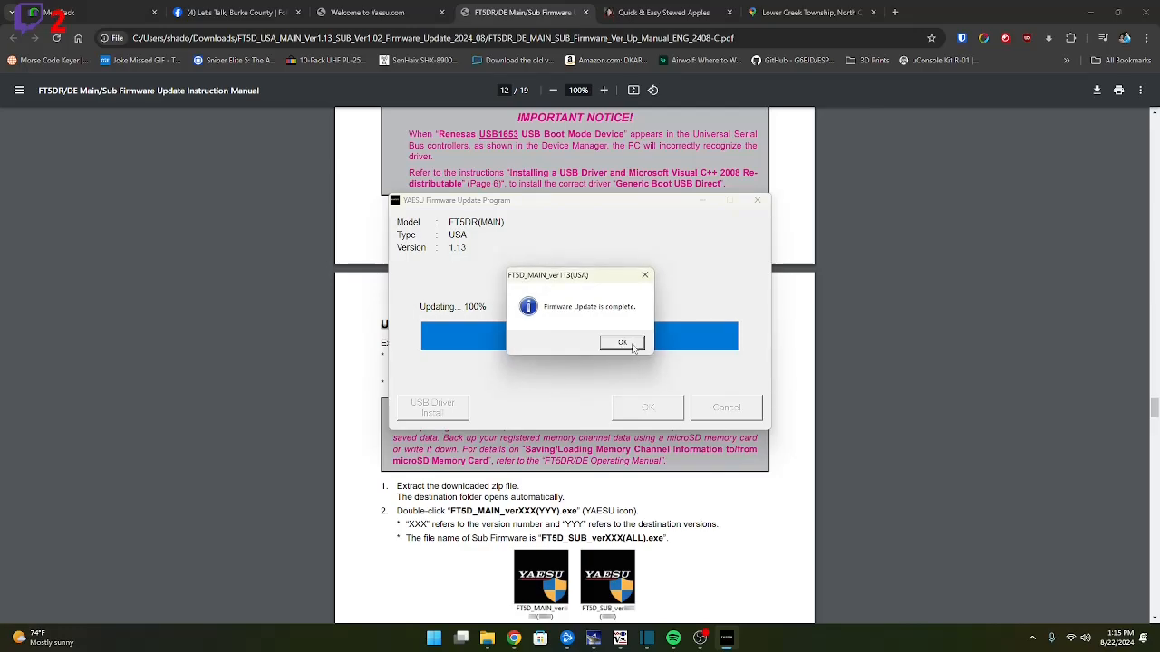
click(622, 343)
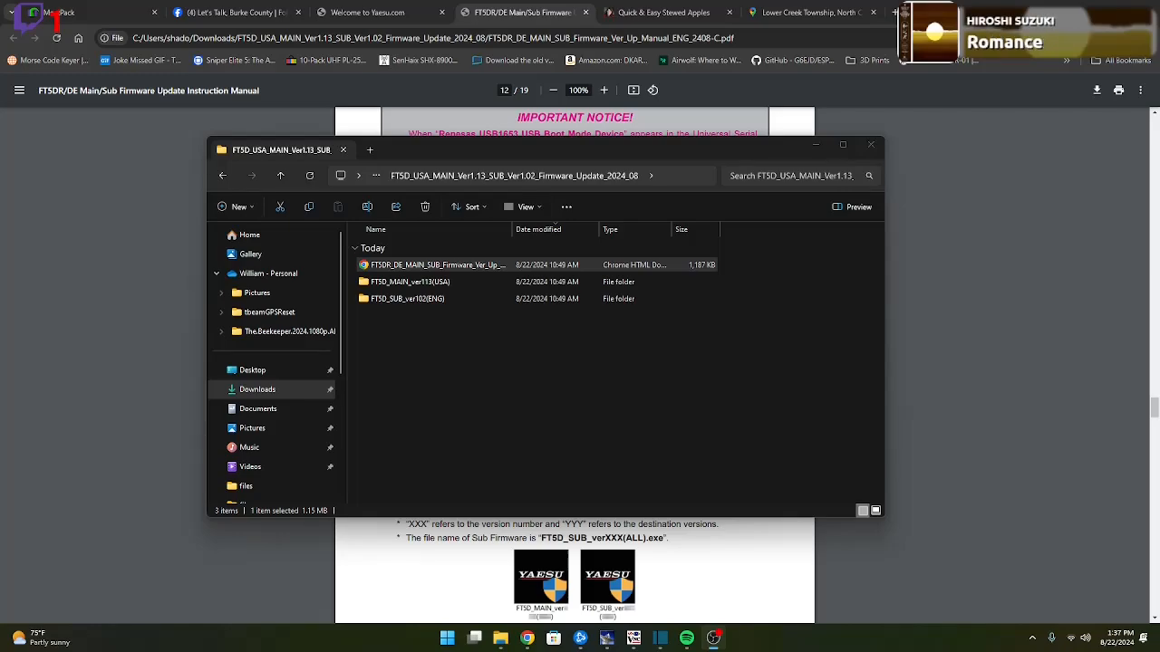
mouse_move(406, 314)
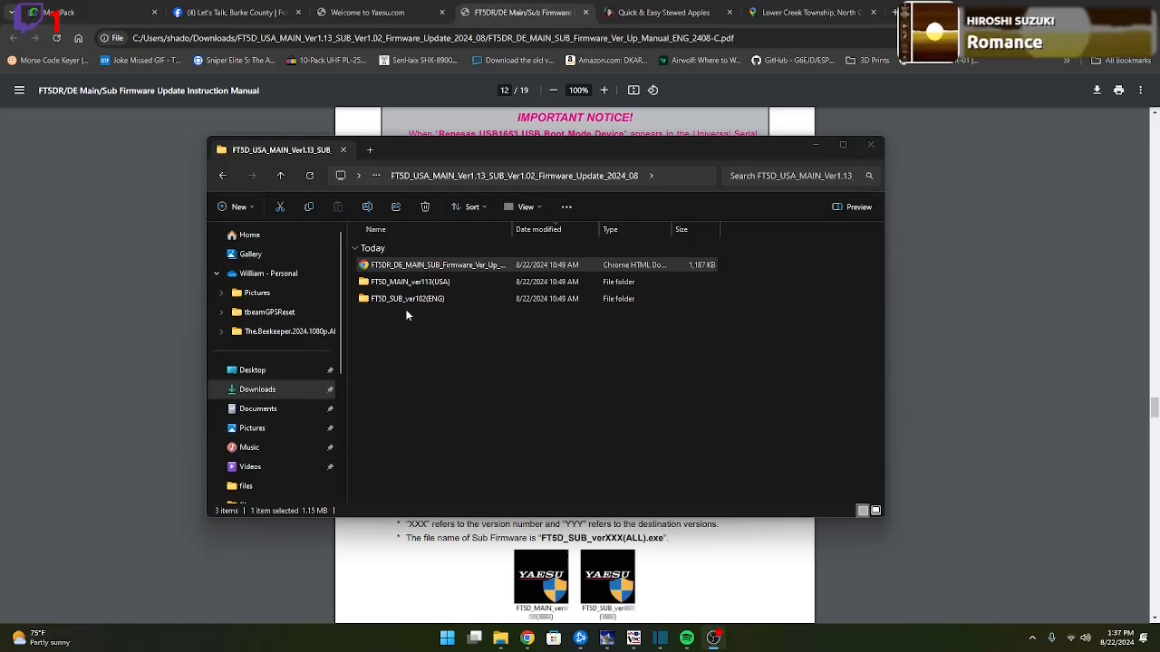
Step: Open the FT5D_SUB_ver102(ENG) folder and select its sub firmware updater
double_click(407, 298)
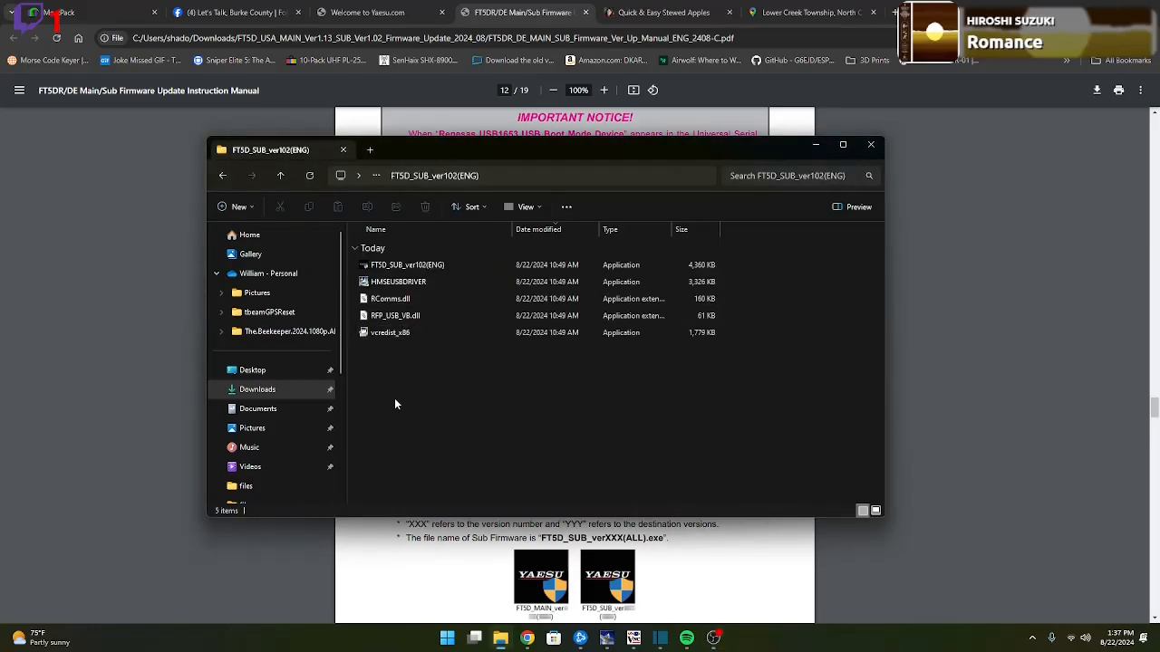
click(407, 264)
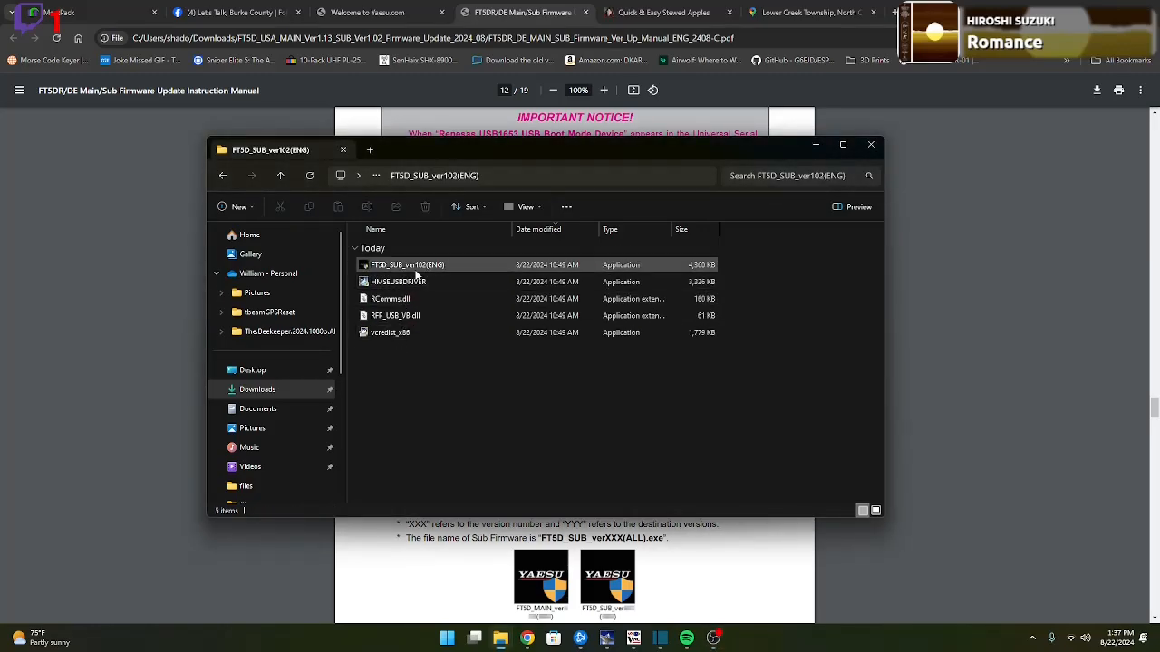
mouse_move(417, 272)
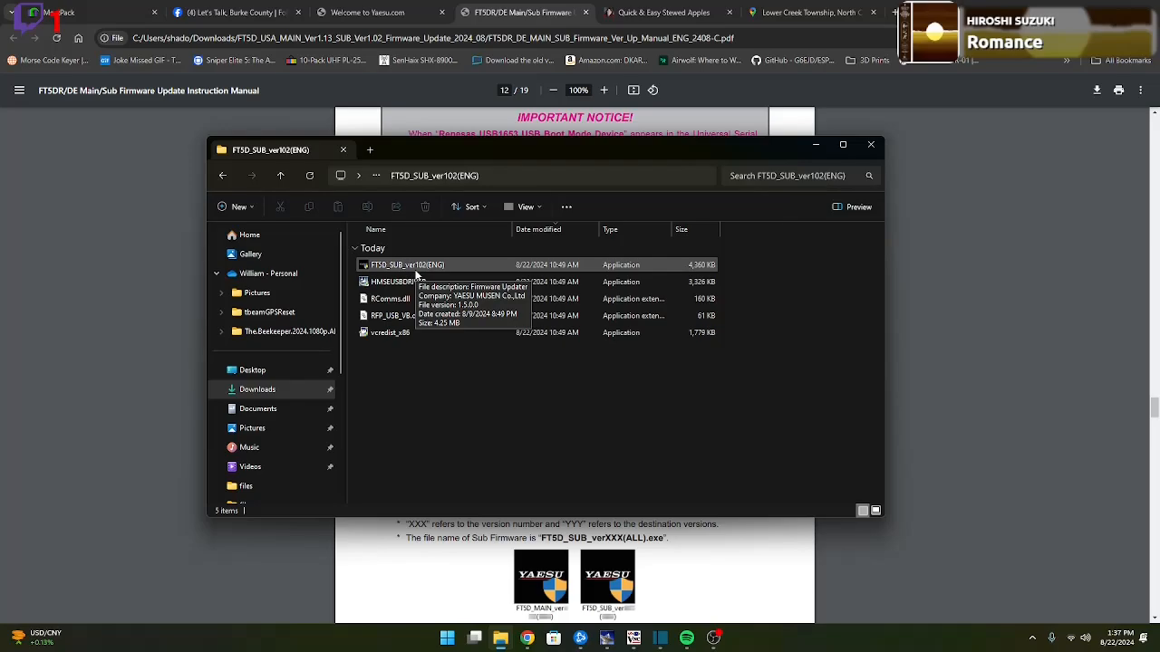
mouse_move(394, 277)
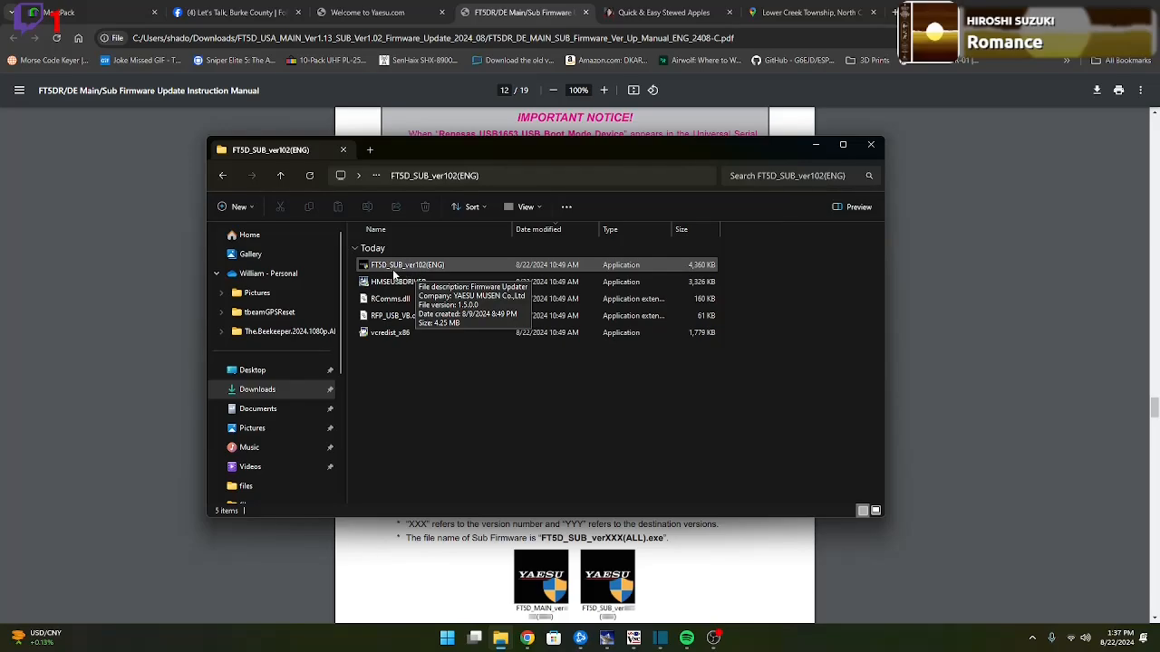
Step: Launch the FT5DR/E(SUB) 1.02 updater, start the update, and confirm the radio is prepared
double_click(406, 265)
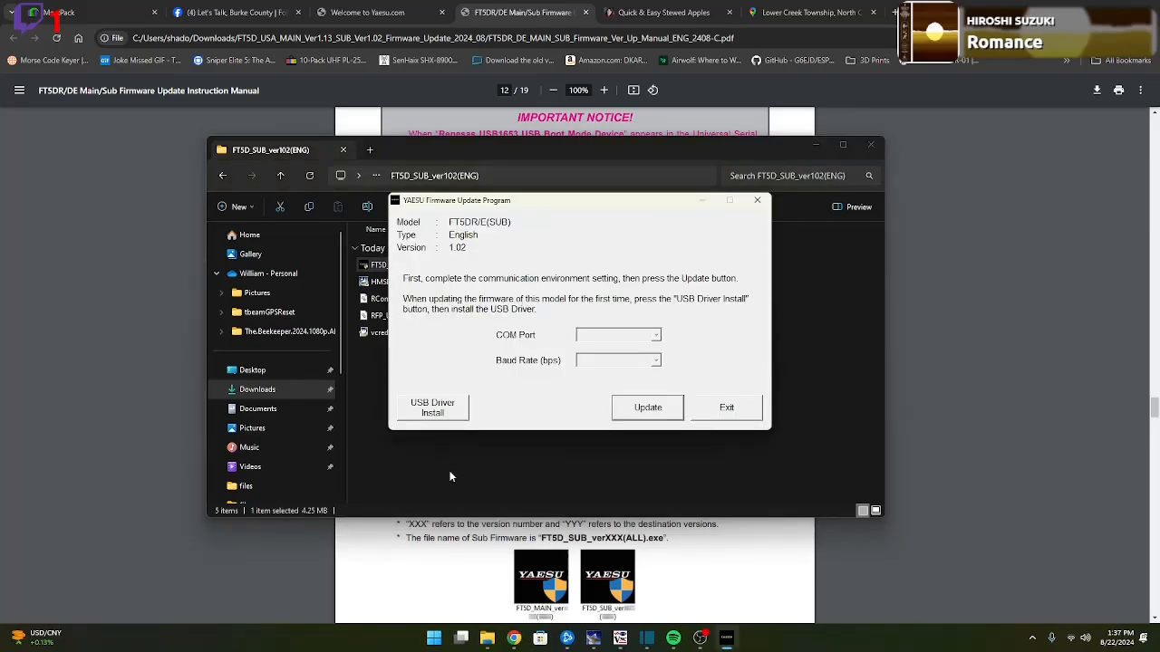
mouse_move(432, 408)
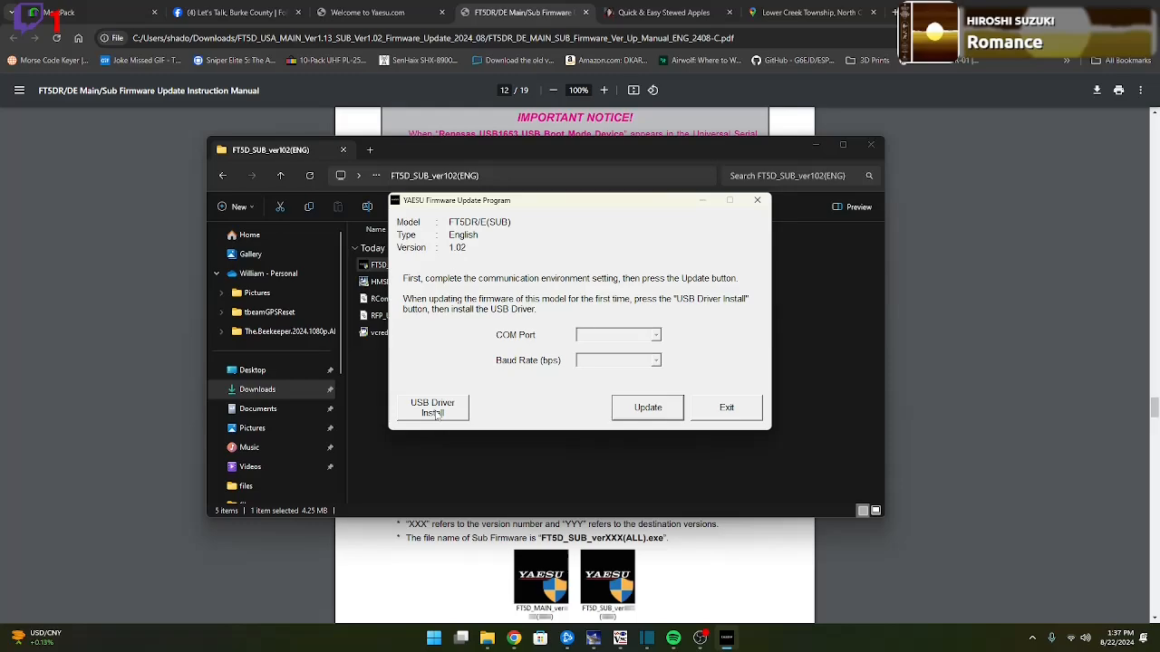
click(647, 407)
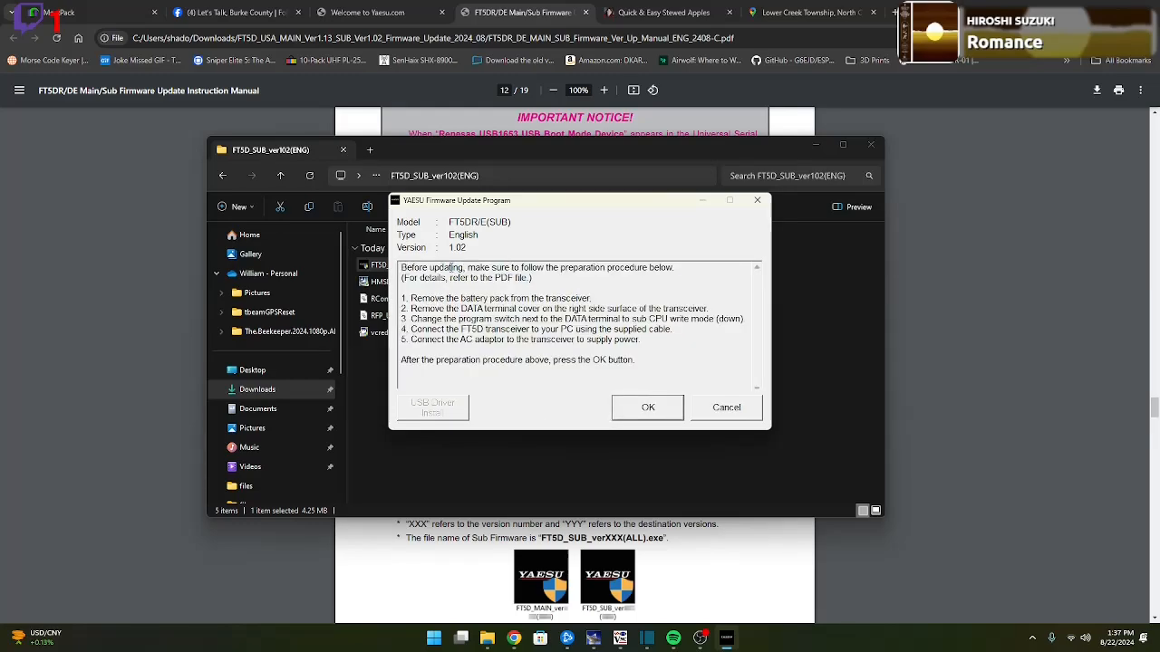
mouse_move(560, 283)
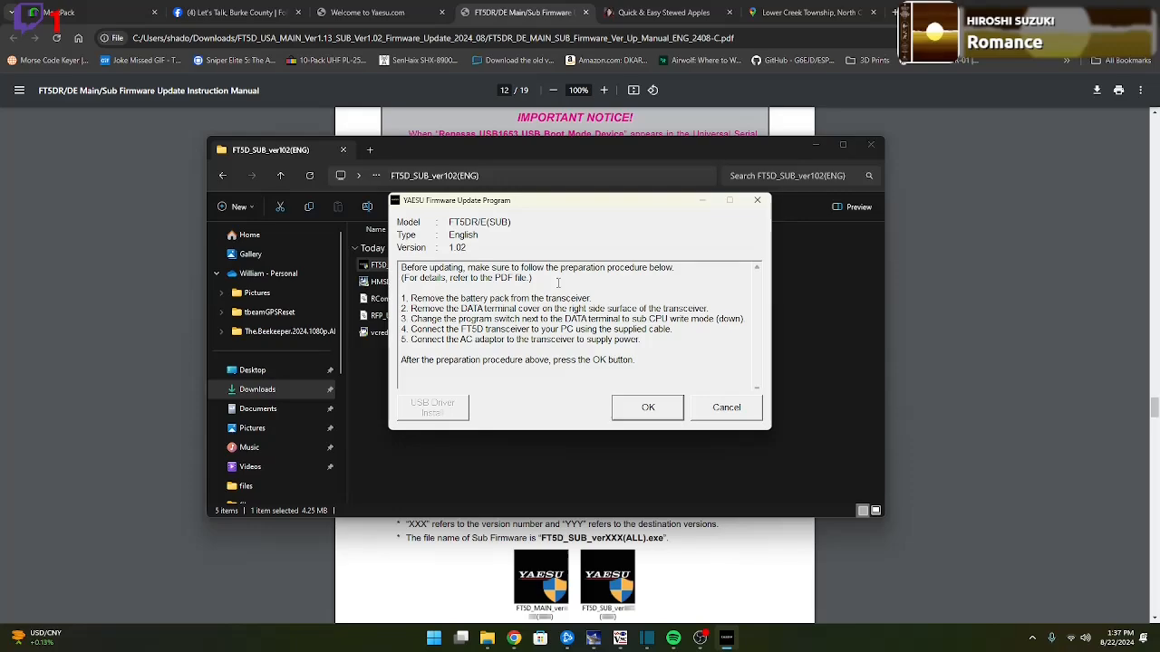
mouse_move(503, 365)
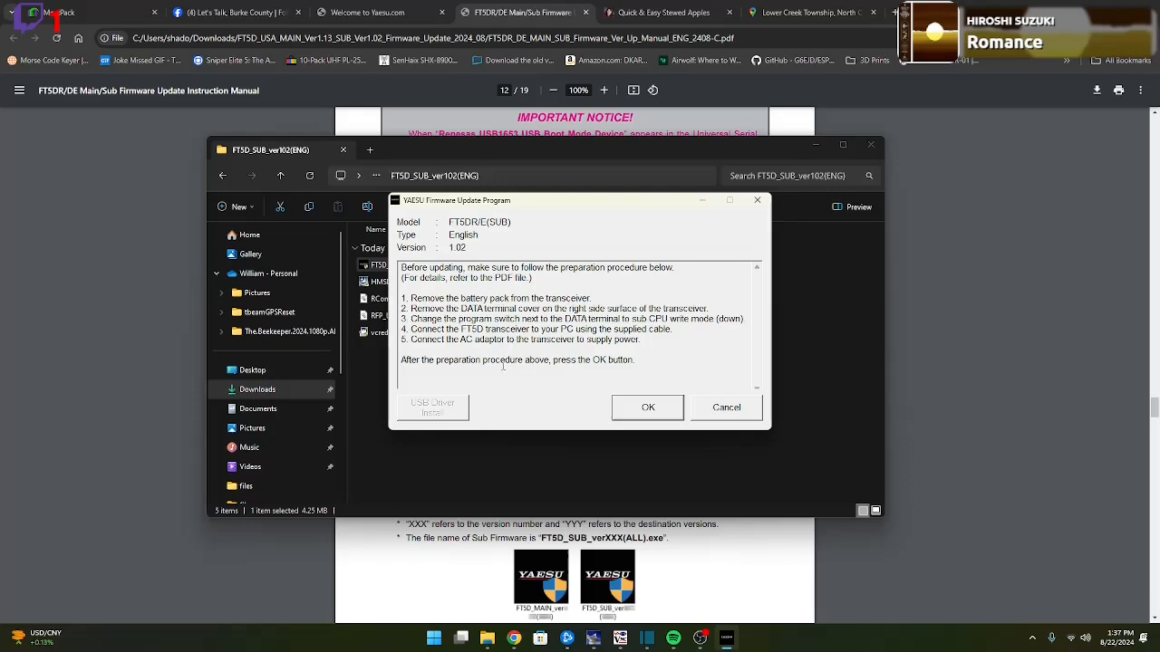
click(648, 407)
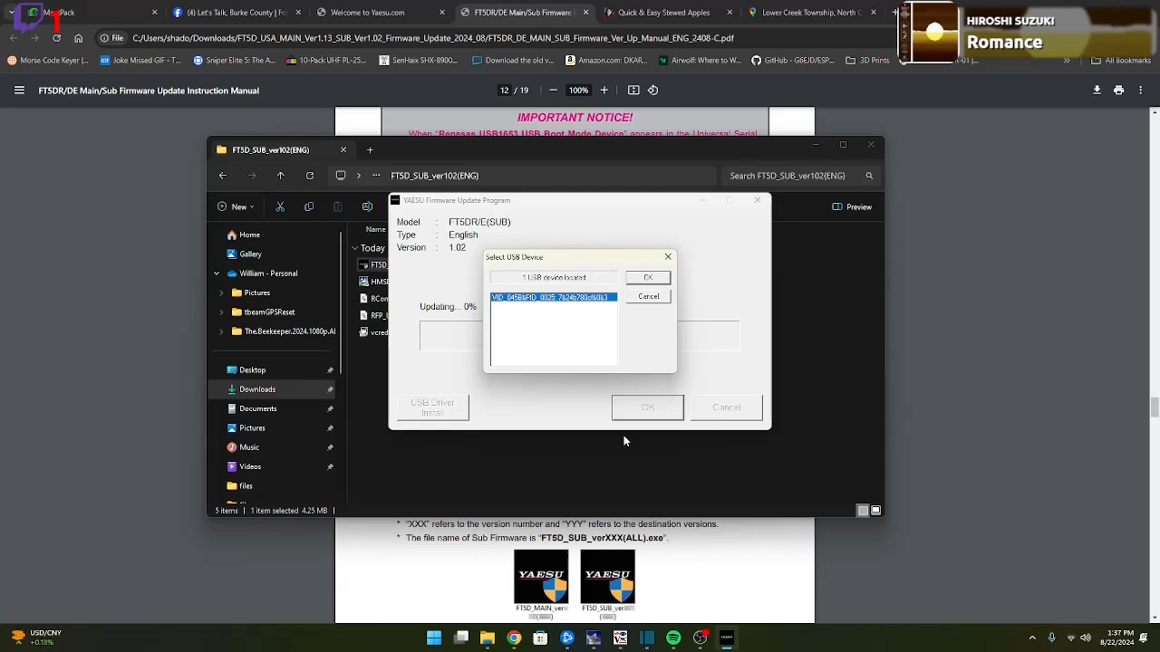
mouse_move(610, 279)
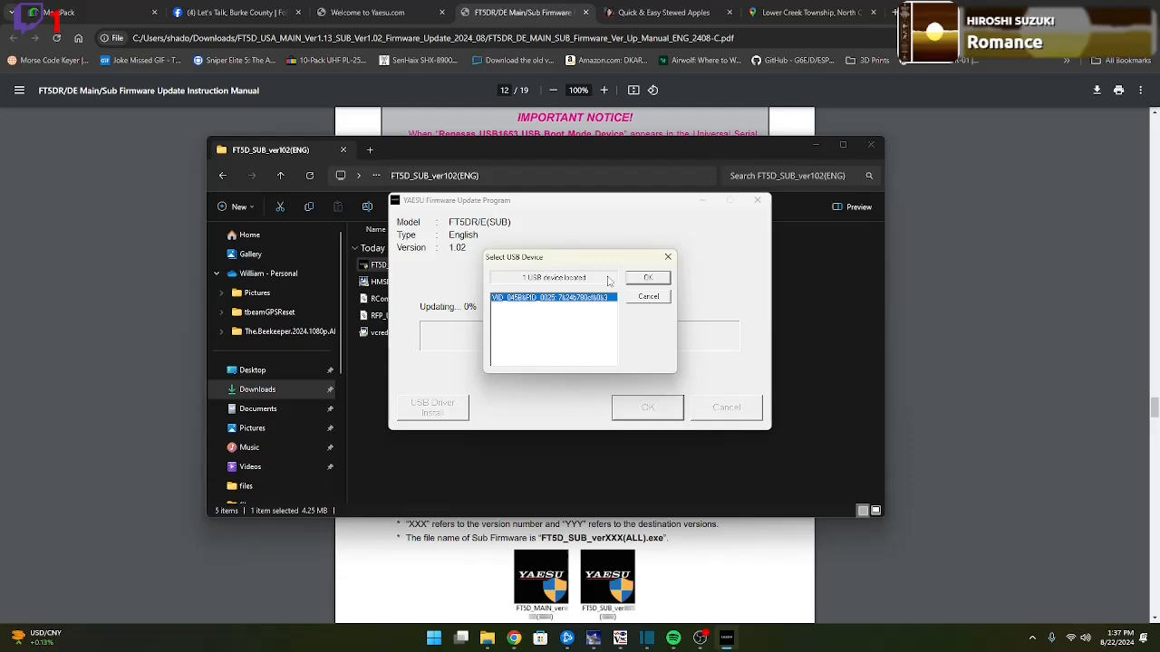
mouse_move(648, 283)
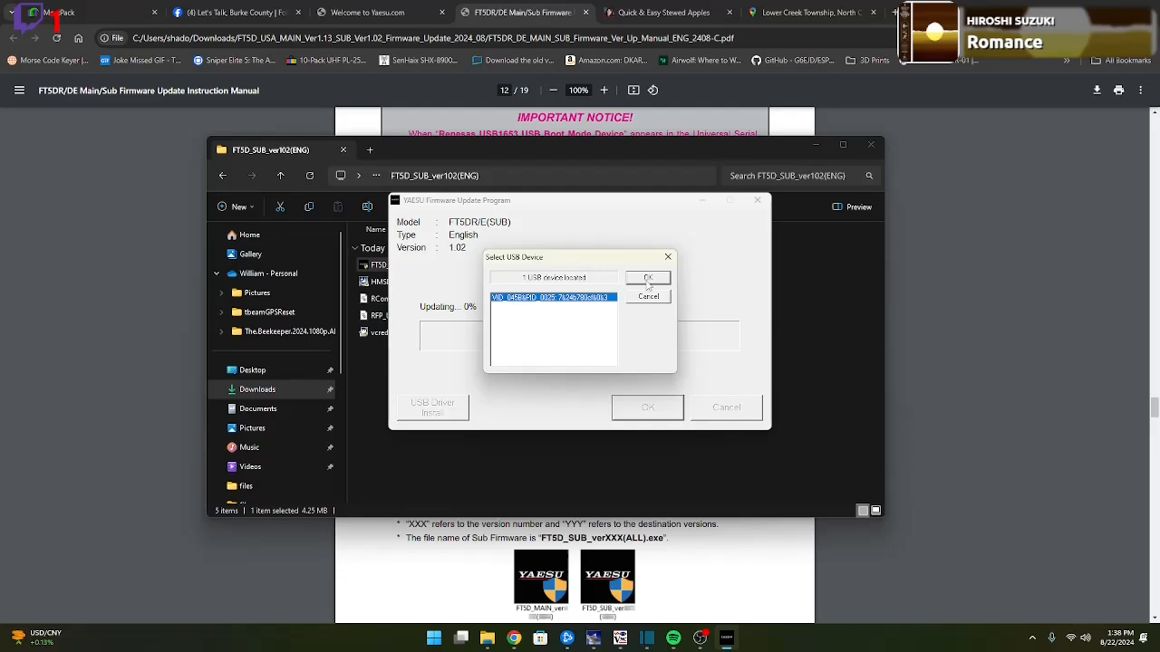
Step: Select the one detected USB device and flash sub firmware 1.02 to 100%
click(647, 278)
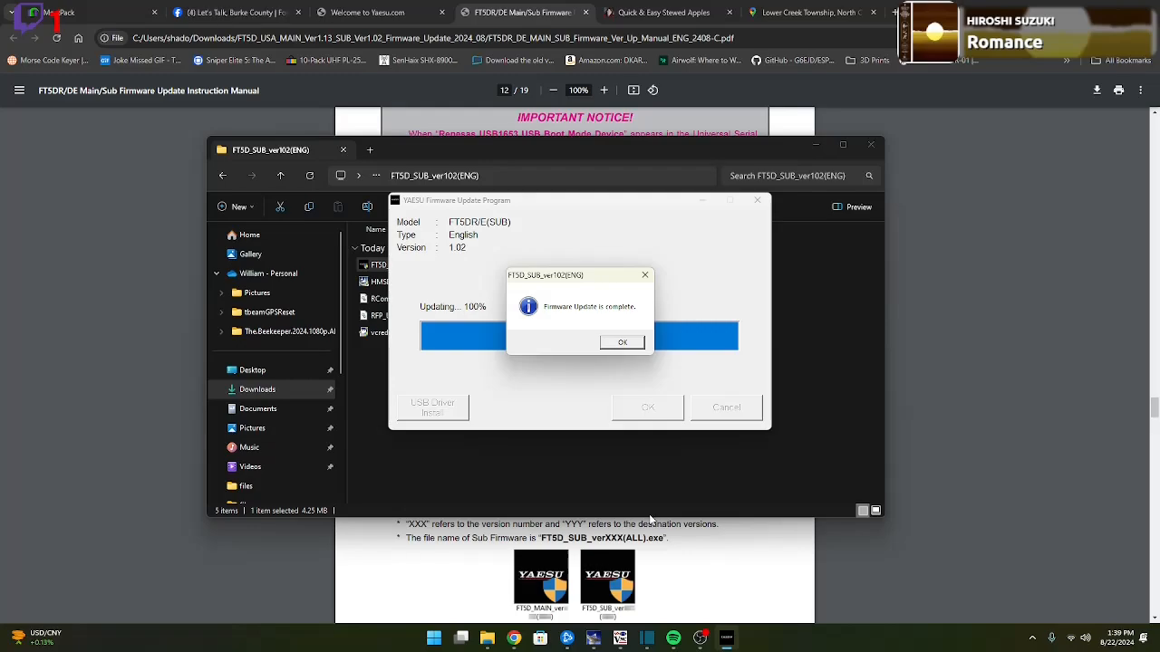
Step: Acknowledge the sub firmware completion message and exit the updater
click(622, 342)
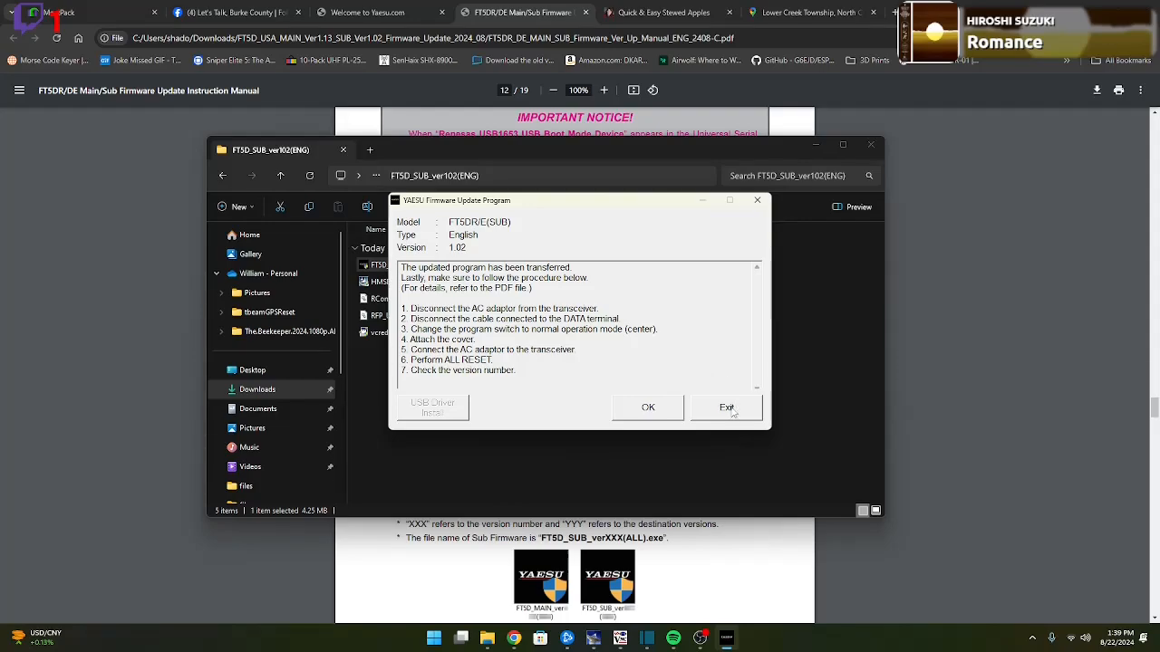
click(726, 406)
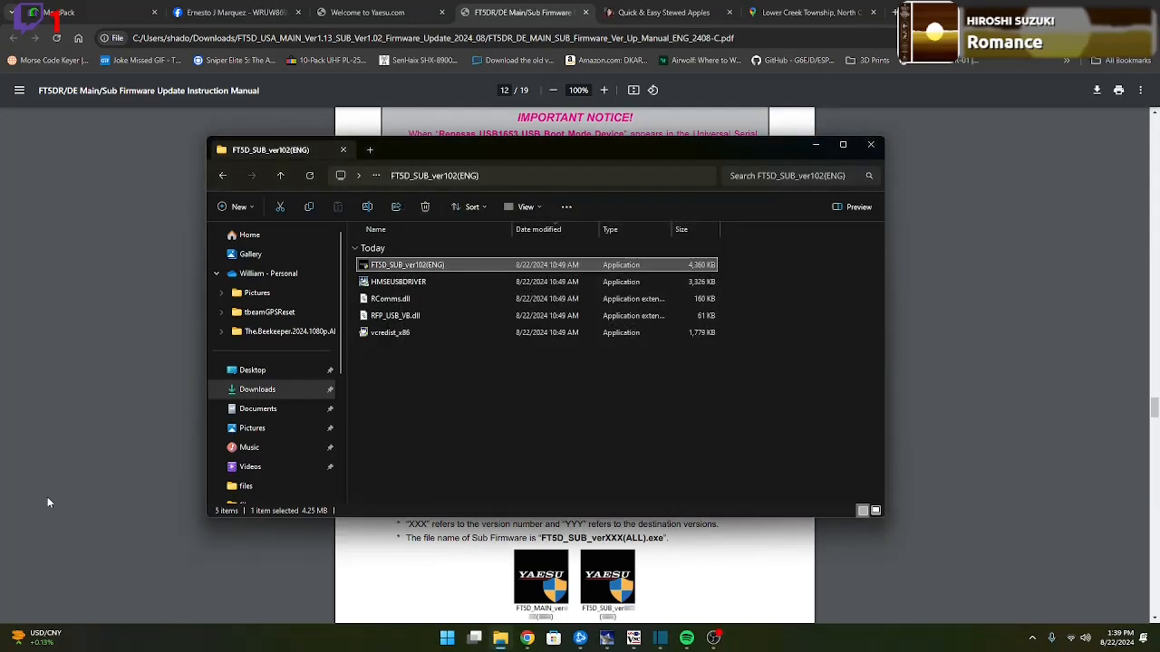